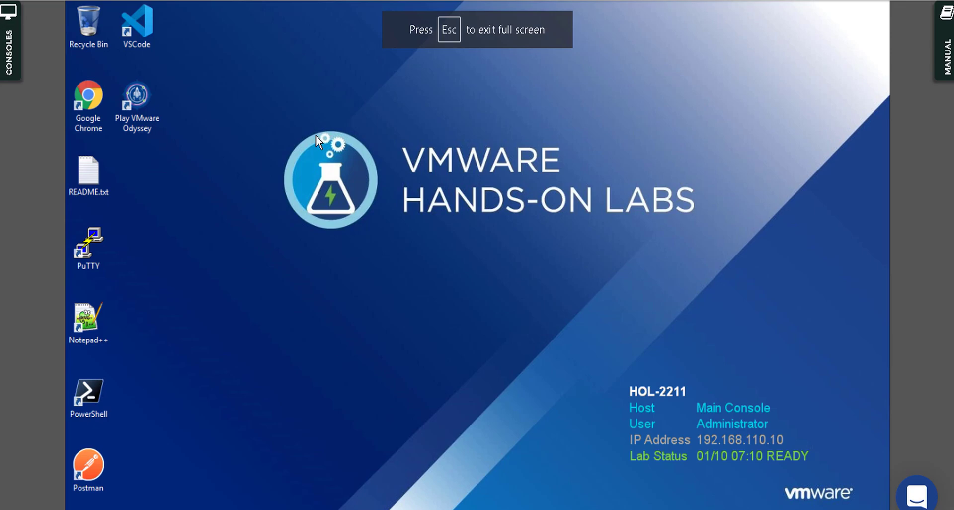
# Launch Chrome, reach vcsa-01a Web Client via the Region A bookmark and log in as administrator.
pyautogui.doubleClick(88, 98)
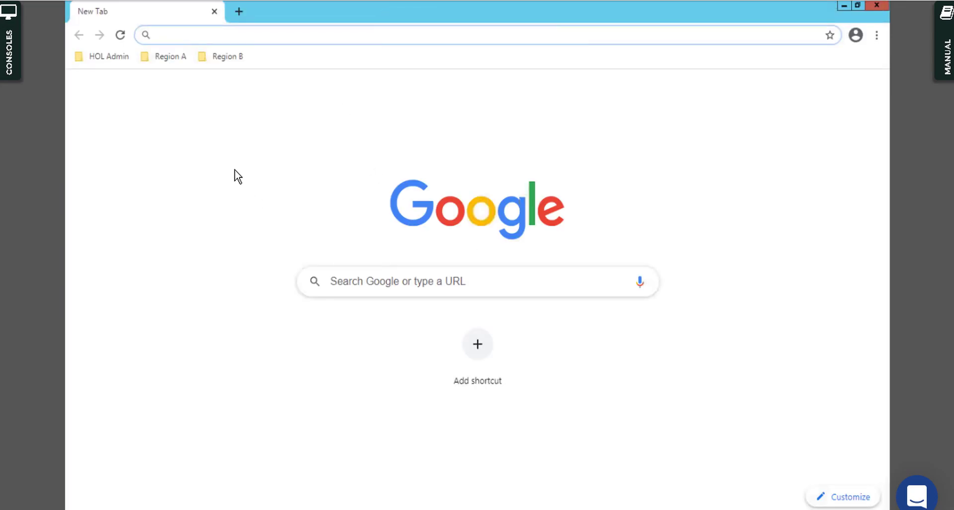
pyautogui.click(170, 55)
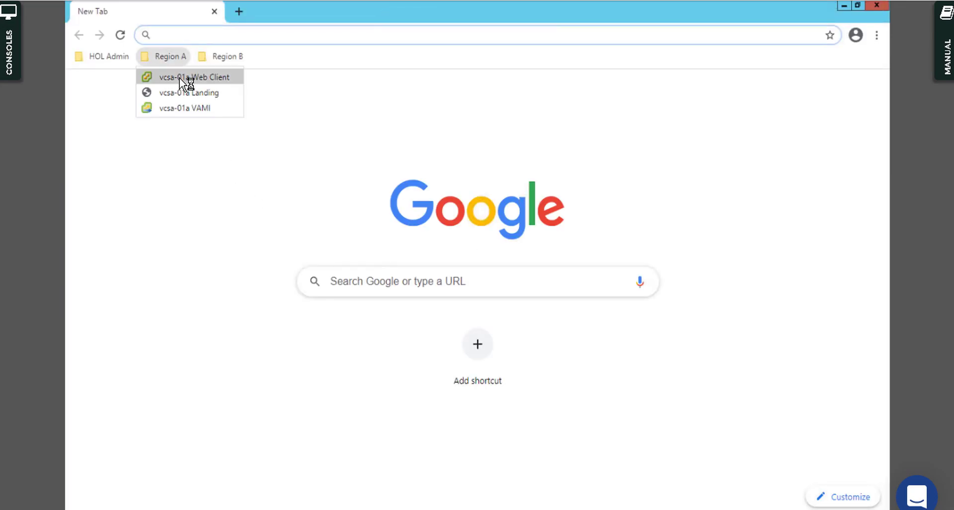
pyautogui.click(194, 77)
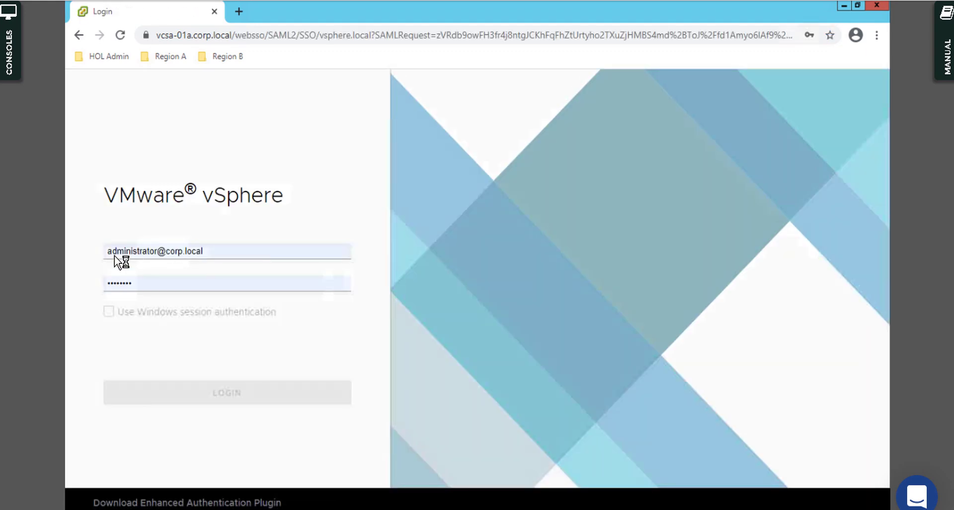
pyautogui.click(227, 392)
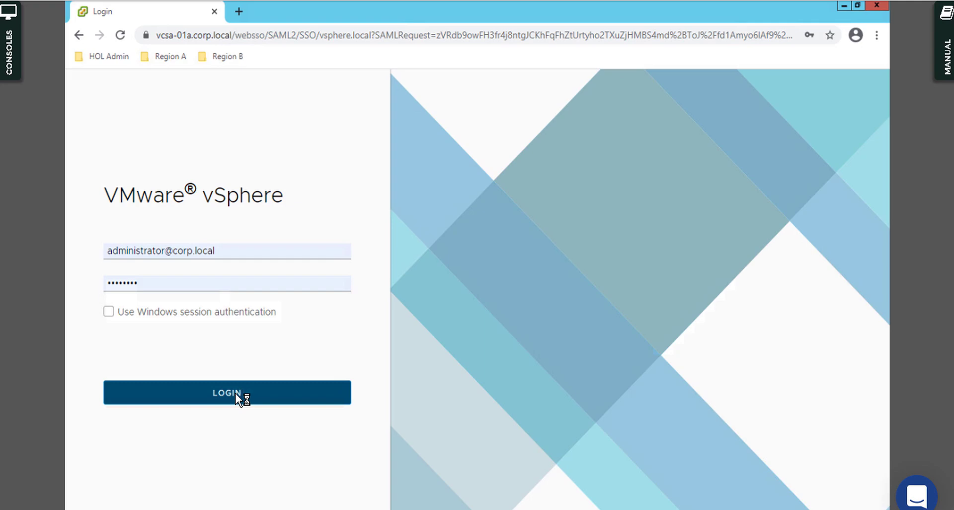
pyautogui.click(227, 393)
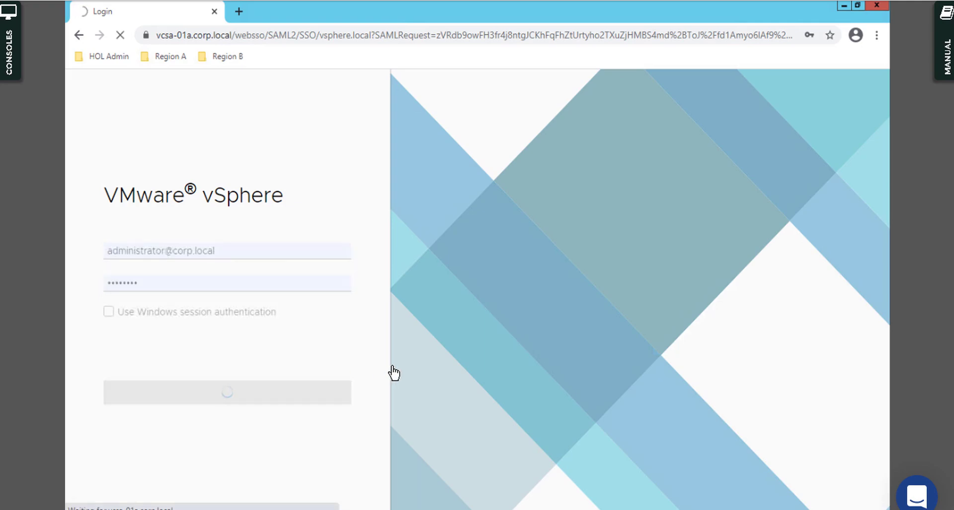
# Navigate vcsa-01a.corp.local > RegionA01 > RegionA01-COMP01 and show its Configure view with DRS off.
pyautogui.click(227, 392)
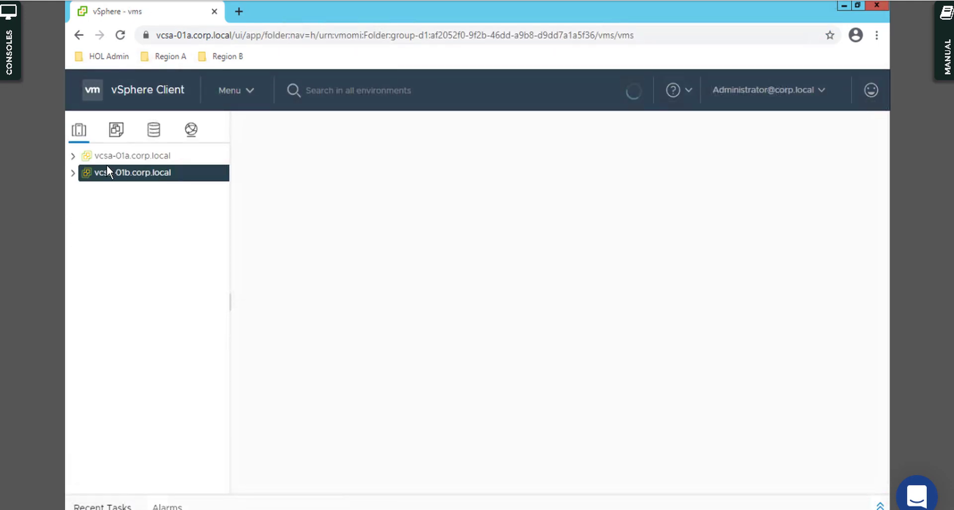
pyautogui.click(134, 172)
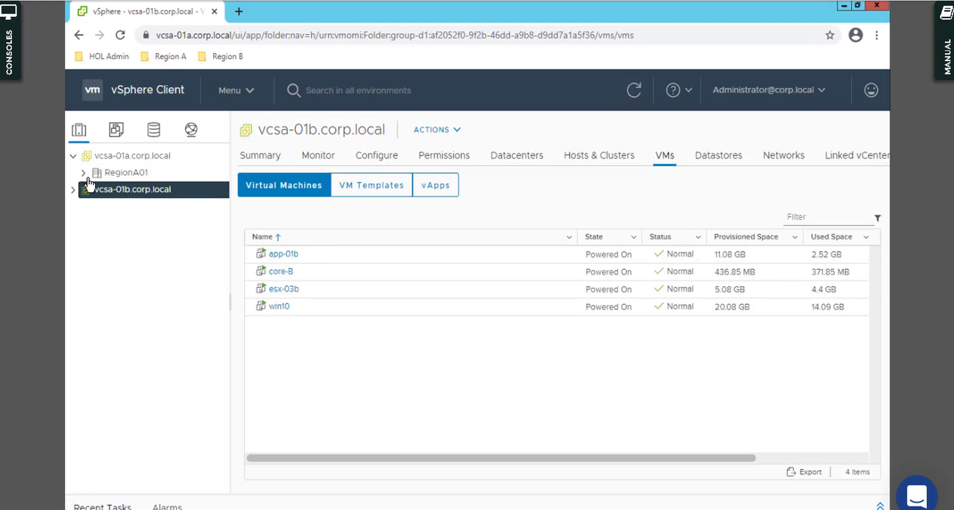
pyautogui.click(82, 172)
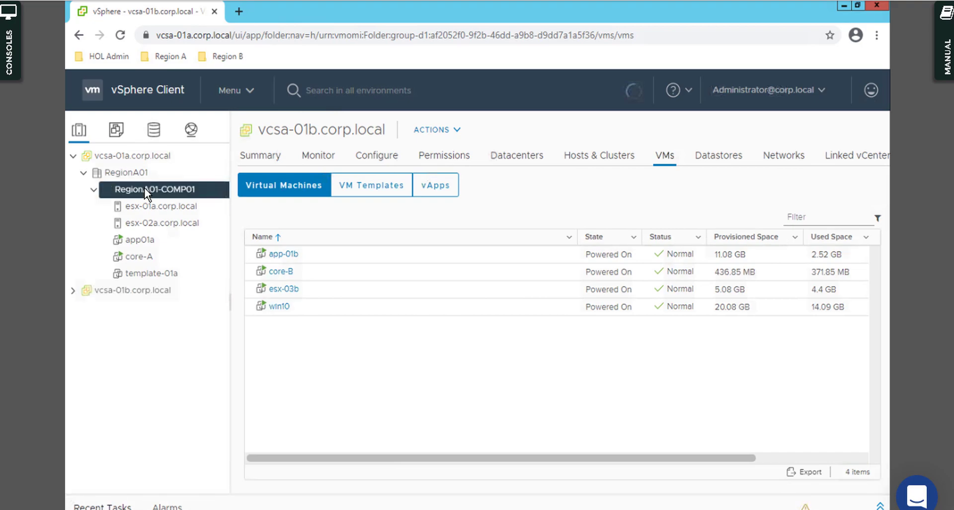
pyautogui.click(155, 188)
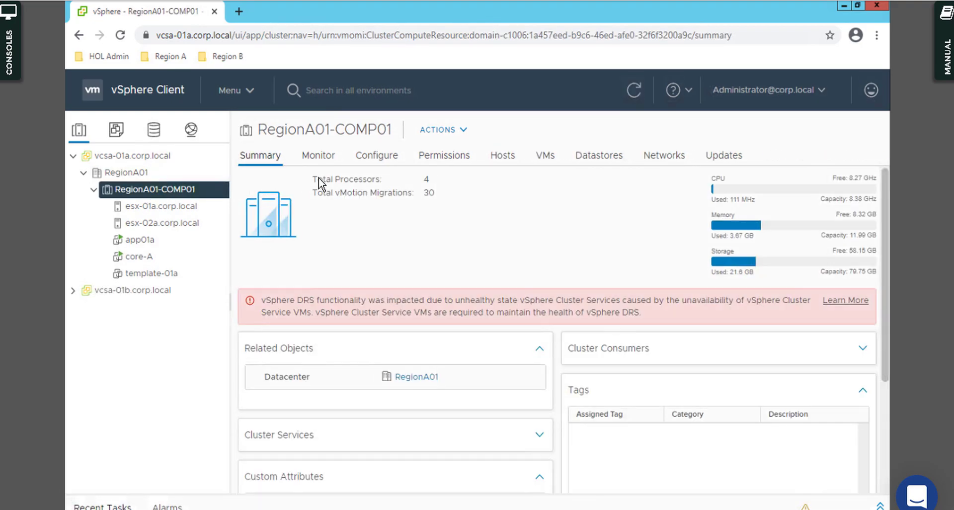
pyautogui.moveTo(373, 163)
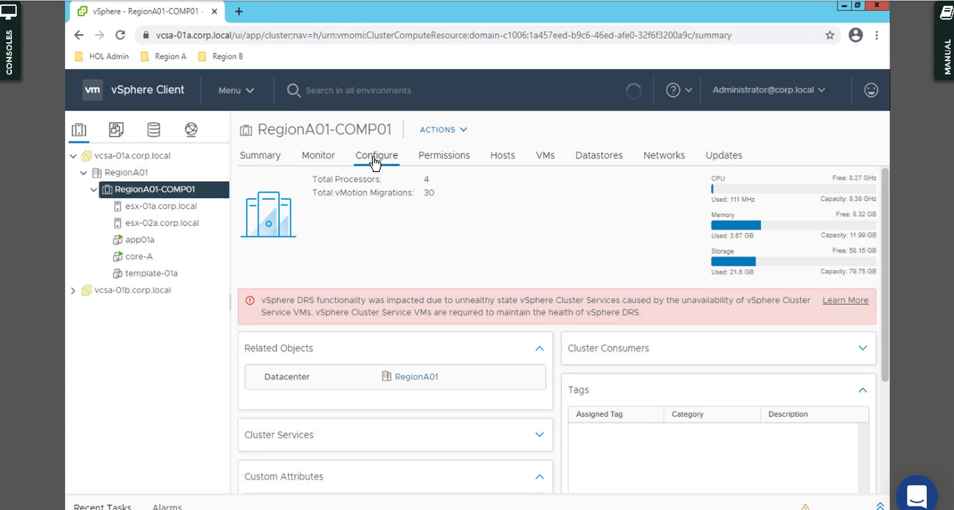
pyautogui.click(376, 155)
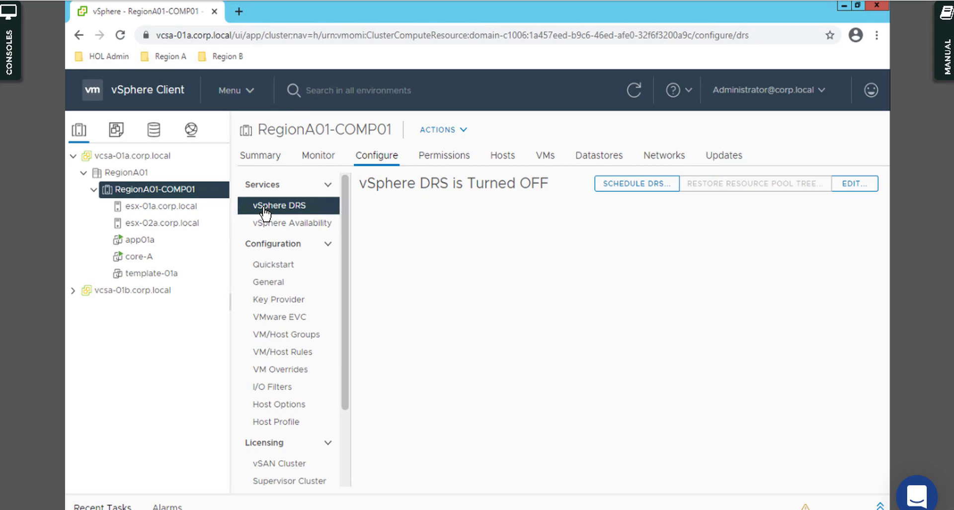
pyautogui.moveTo(805, 216)
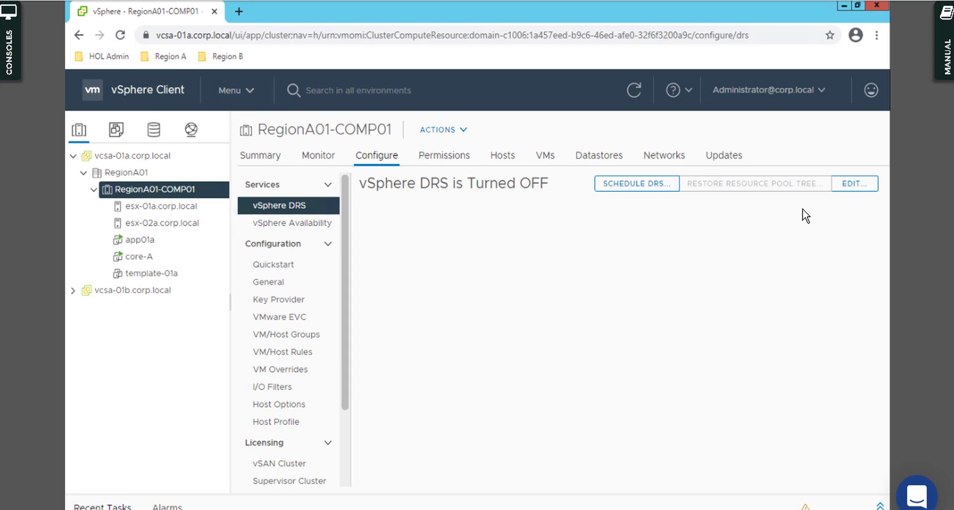
# Edit the cluster settings, turn vSphere DRS on and set the automation level to Fully Automated.
pyautogui.click(852, 182)
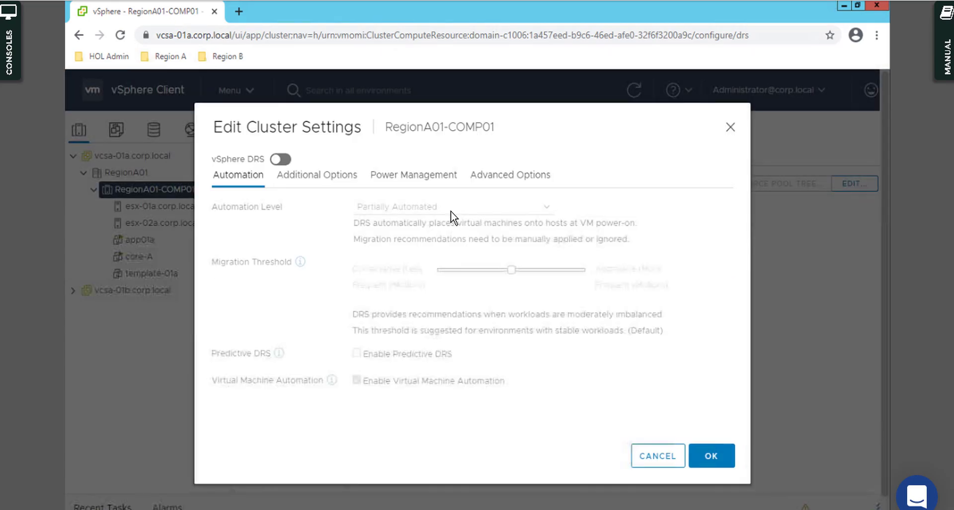
pyautogui.click(413, 175)
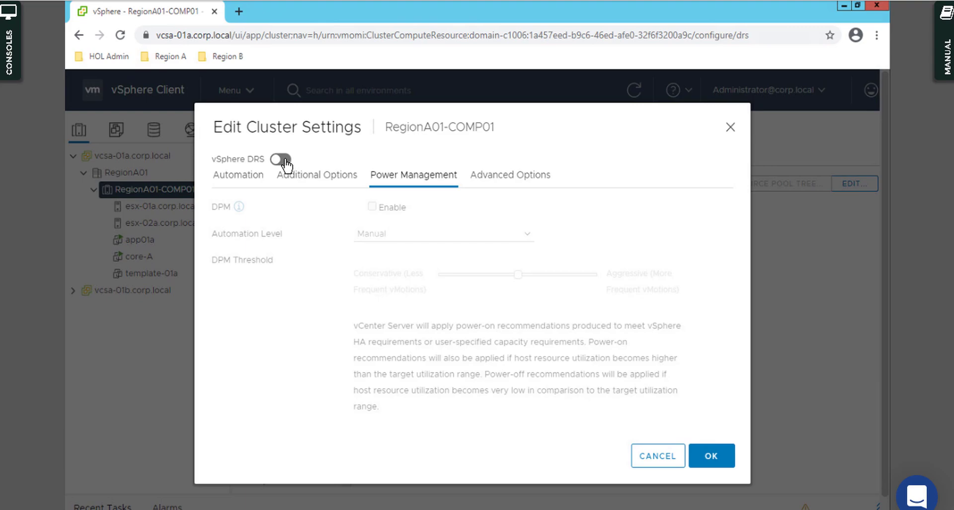
pyautogui.click(280, 159)
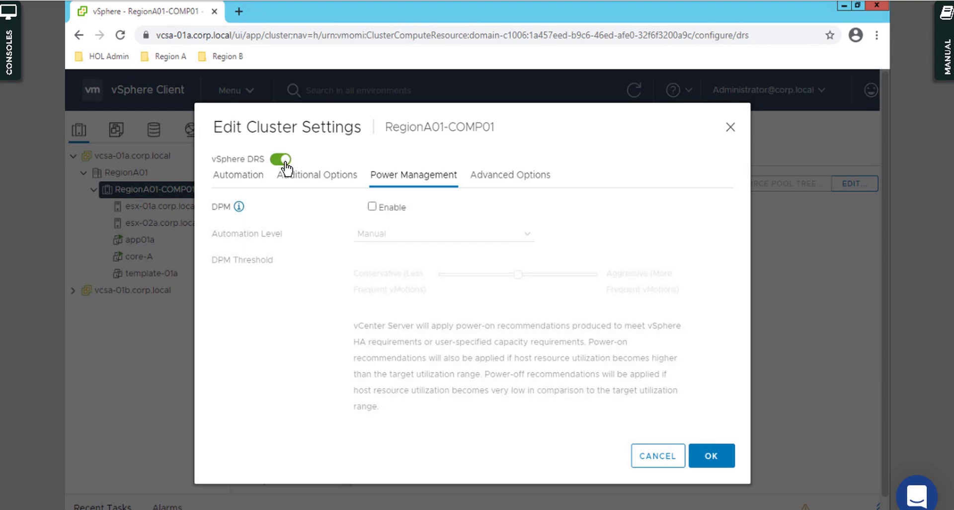
pyautogui.click(237, 175)
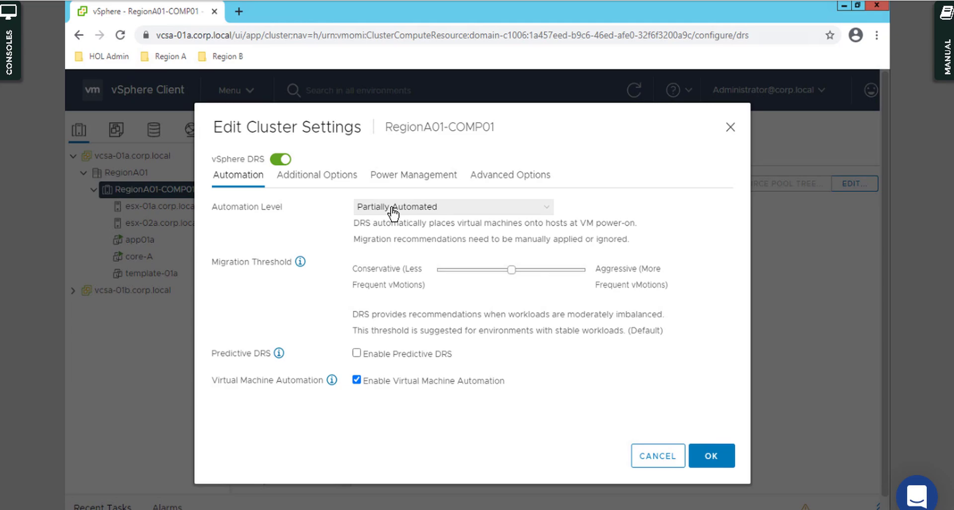
pyautogui.click(453, 206)
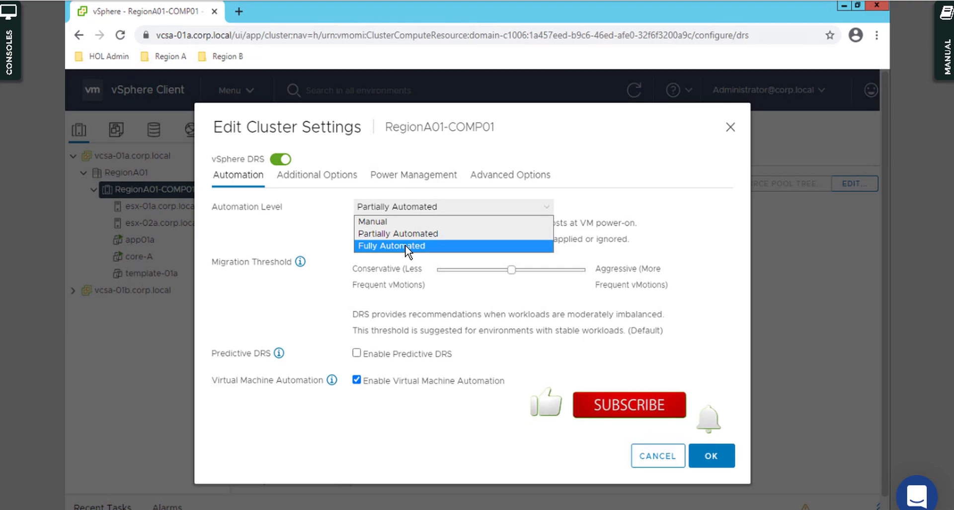
pyautogui.click(392, 245)
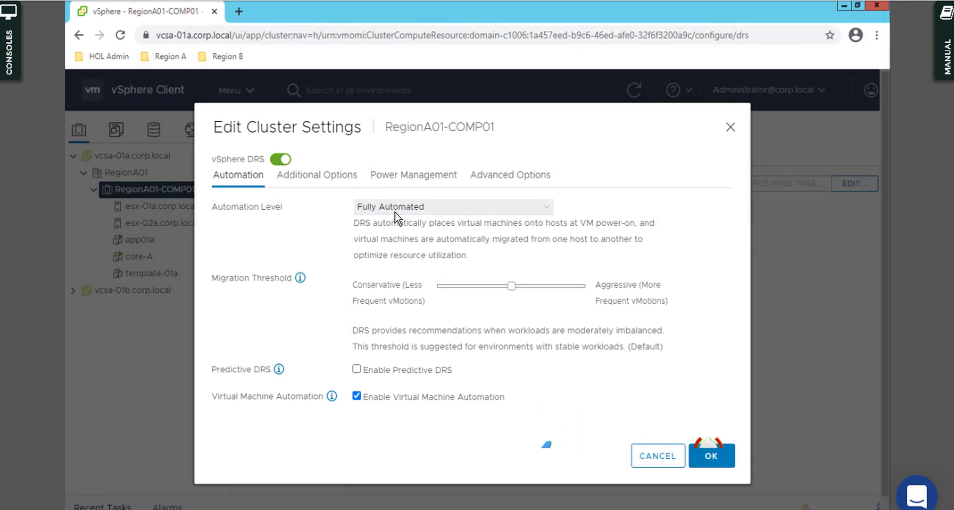
pyautogui.moveTo(400, 247)
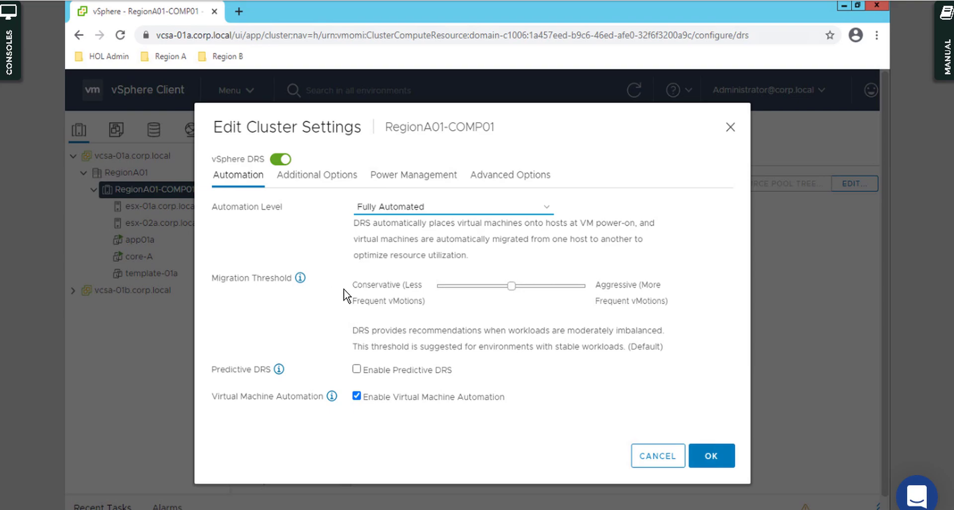
# Adjust the DRS migration threshold slider, ending on level 3.
pyautogui.moveTo(511, 286); pyautogui.dragTo(475, 286)
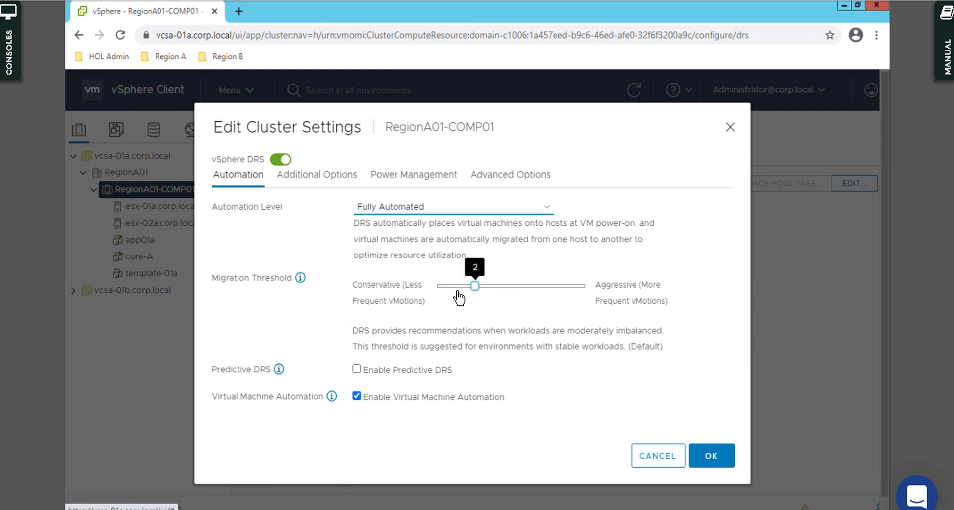
pyautogui.moveTo(475, 286); pyautogui.dragTo(438, 286)
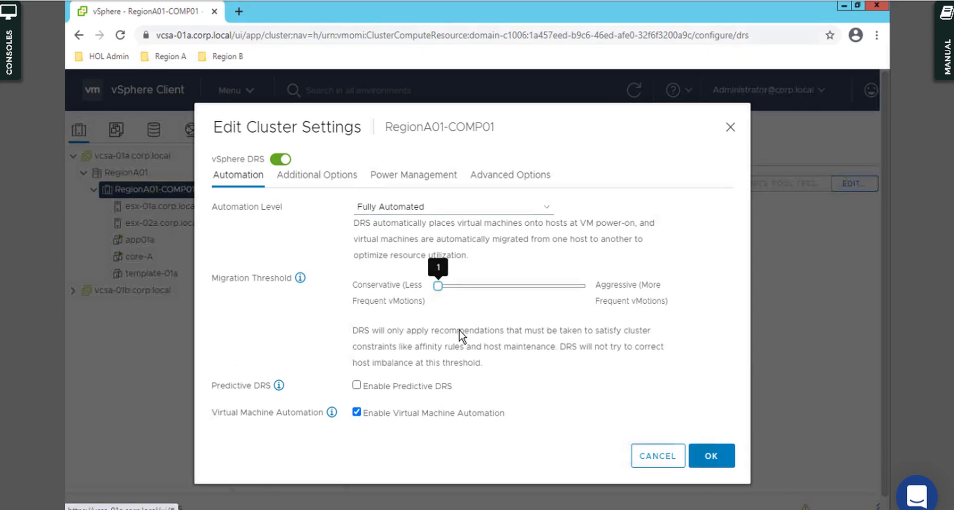
pyautogui.moveTo(658, 399)
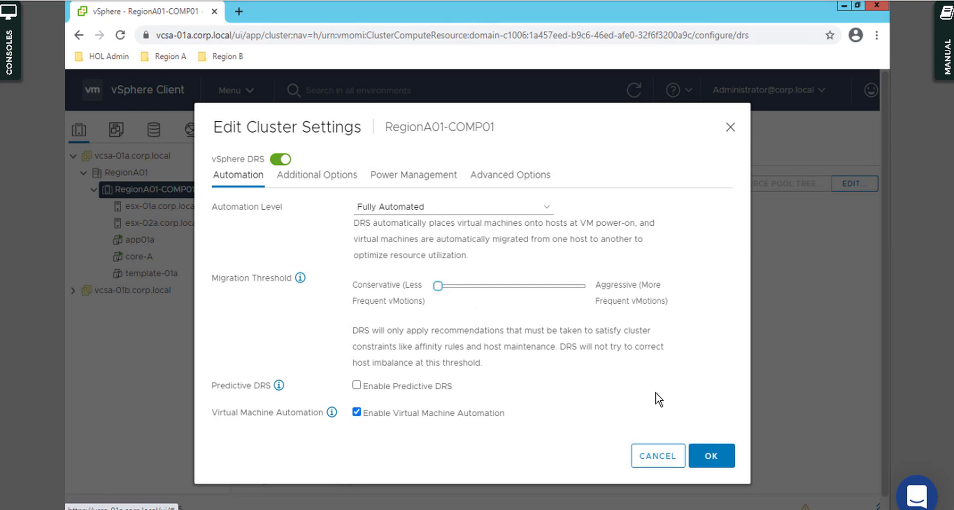
pyautogui.moveTo(446, 177)
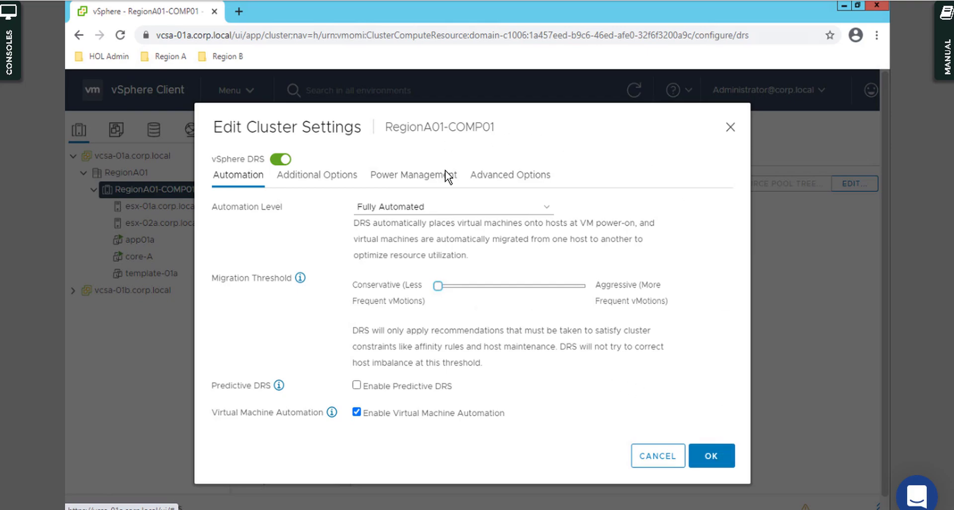
pyautogui.click(412, 175)
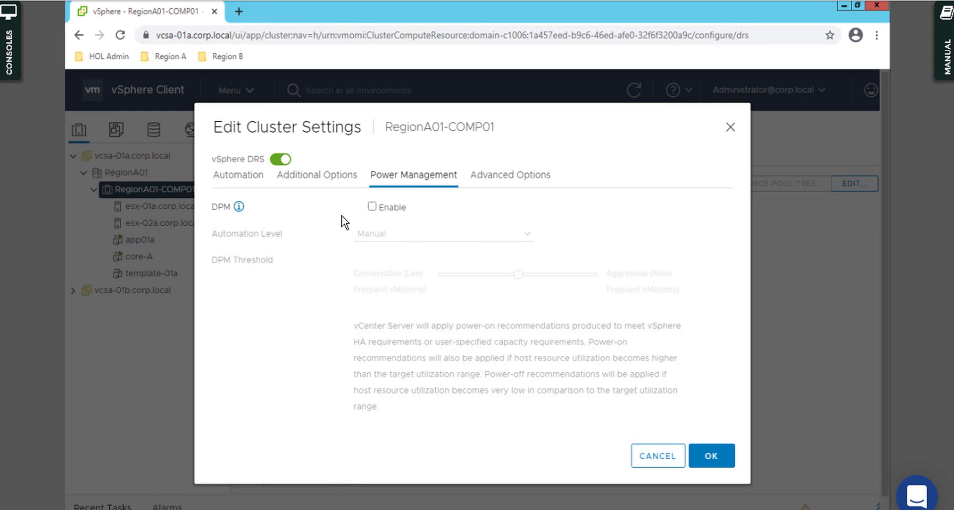
pyautogui.click(238, 175)
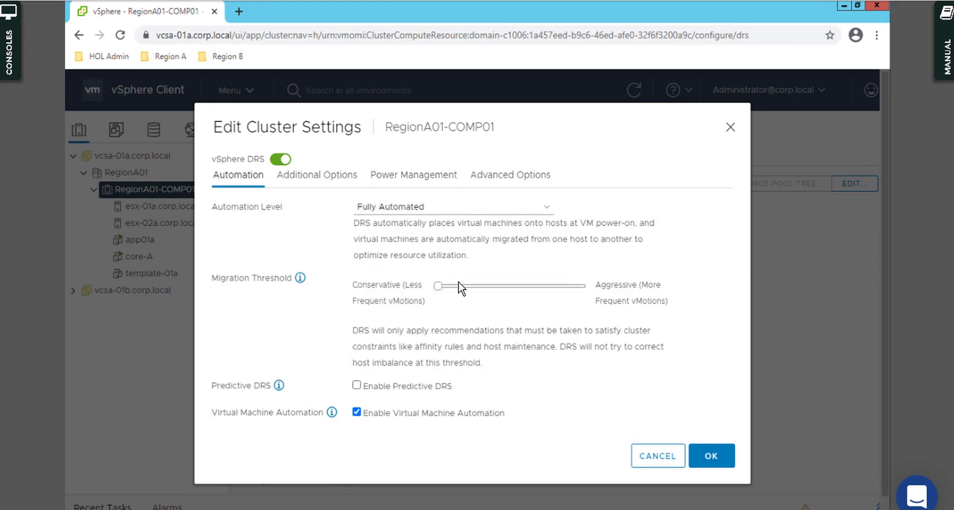
pyautogui.moveTo(439, 286); pyautogui.dragTo(508, 286)
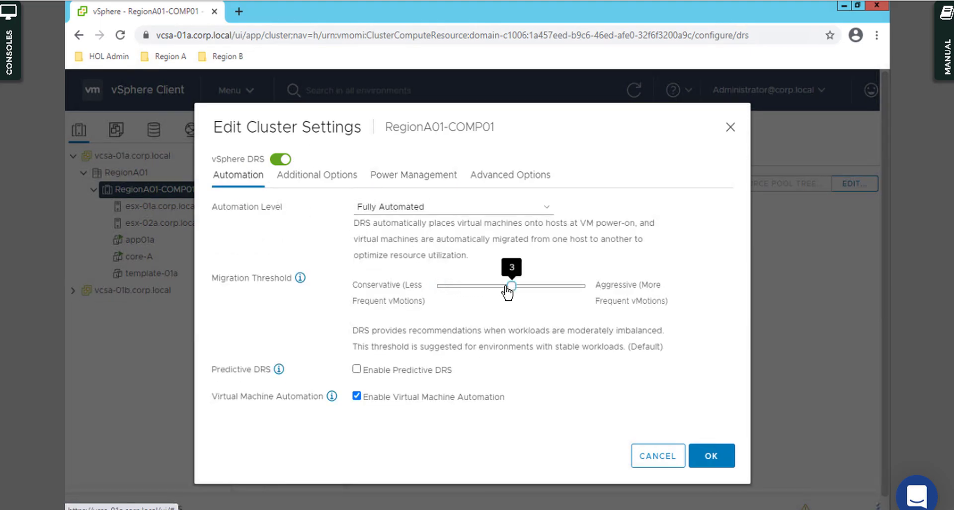
# Under Power Management, enable DPM with Automatic automation level and the most conservative threshold.
pyautogui.click(412, 174)
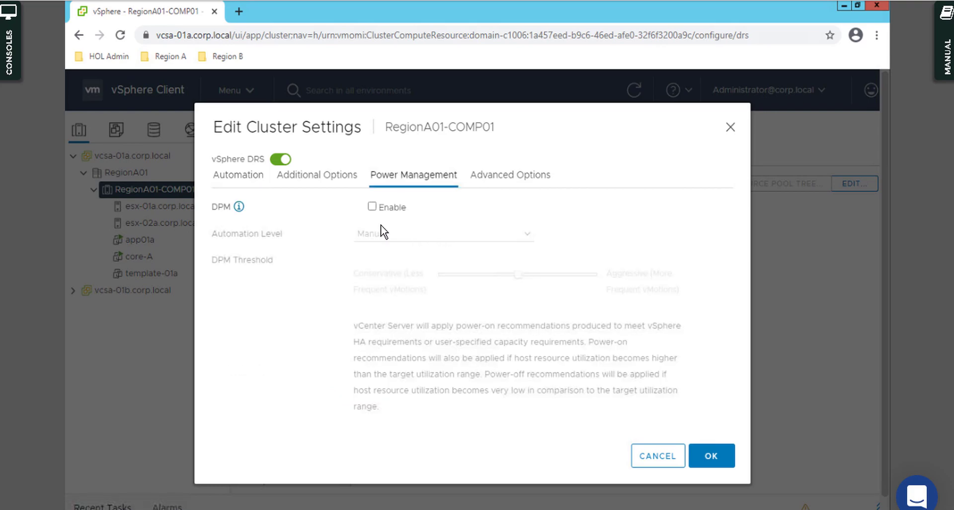
pyautogui.click(371, 206)
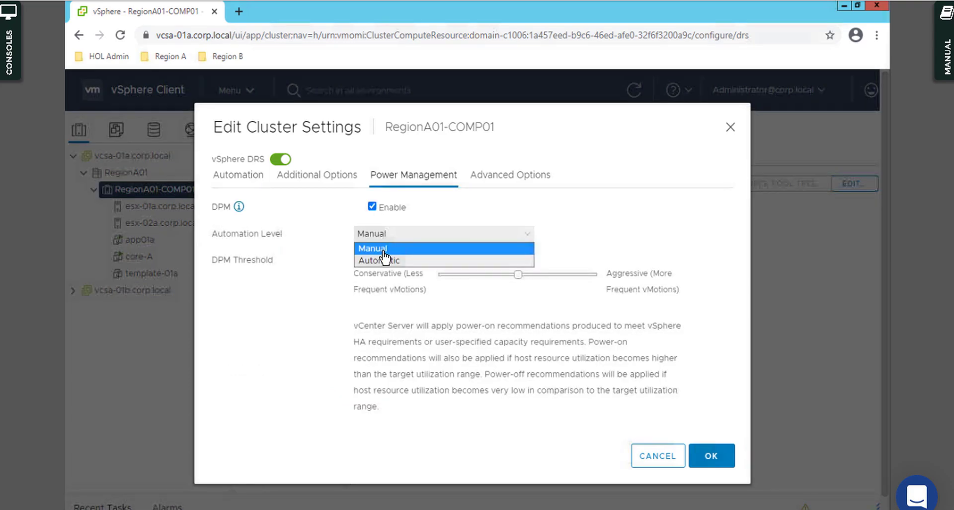
pyautogui.click(378, 261)
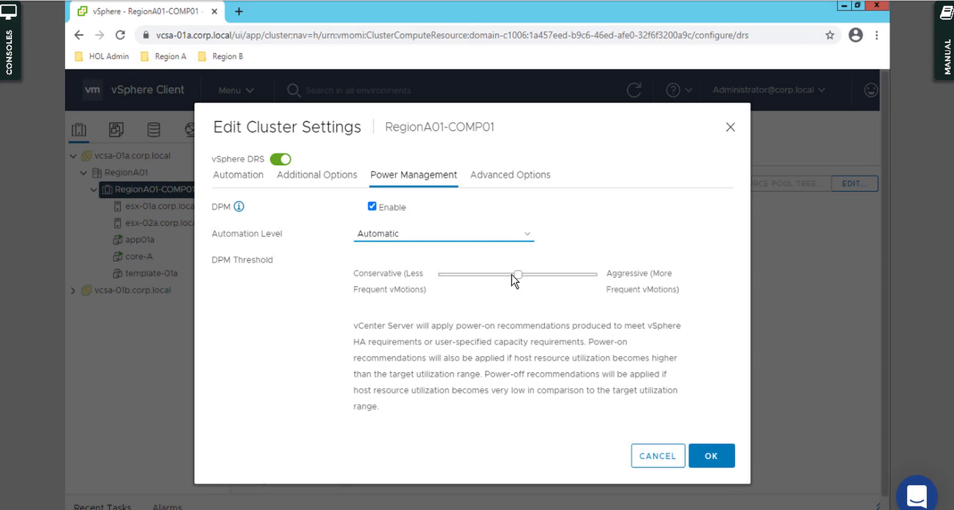
pyautogui.moveTo(517, 274); pyautogui.dragTo(438, 273)
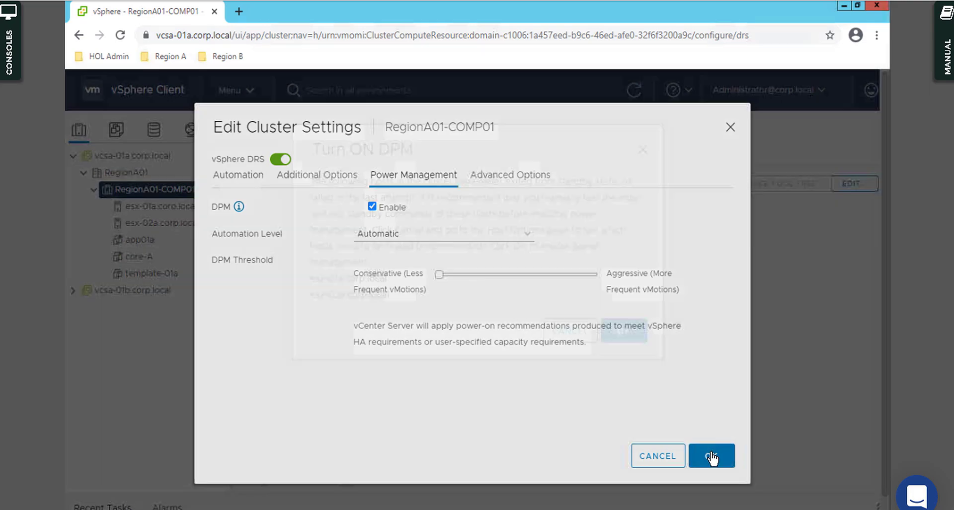
# Confirm Edit Cluster Settings with OK and accept the Turn ON DPM standby-host warning.
pyautogui.click(710, 455)
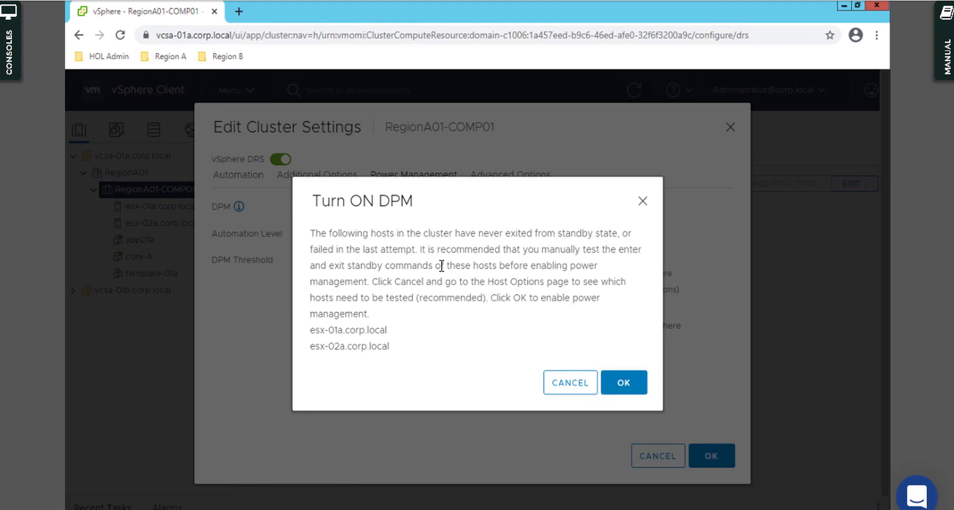
pyautogui.moveTo(426, 247)
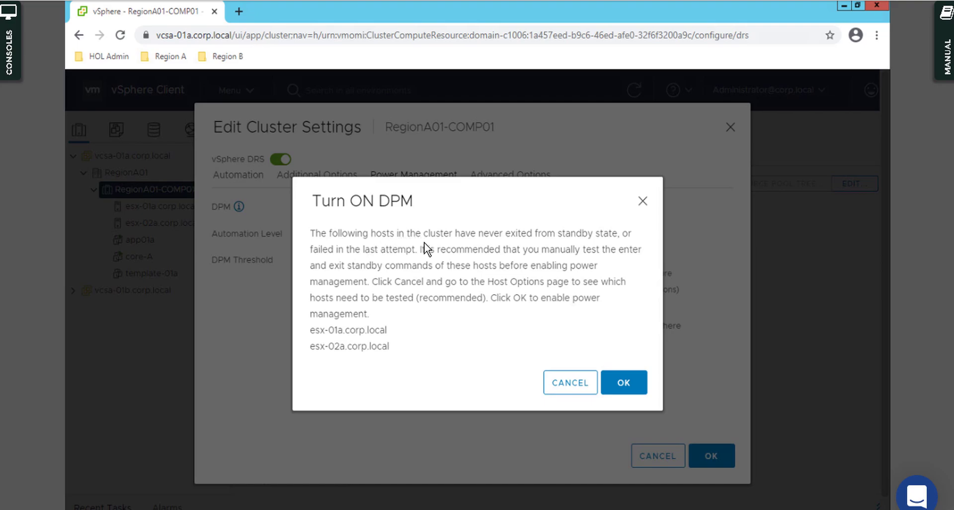
pyautogui.moveTo(541, 246)
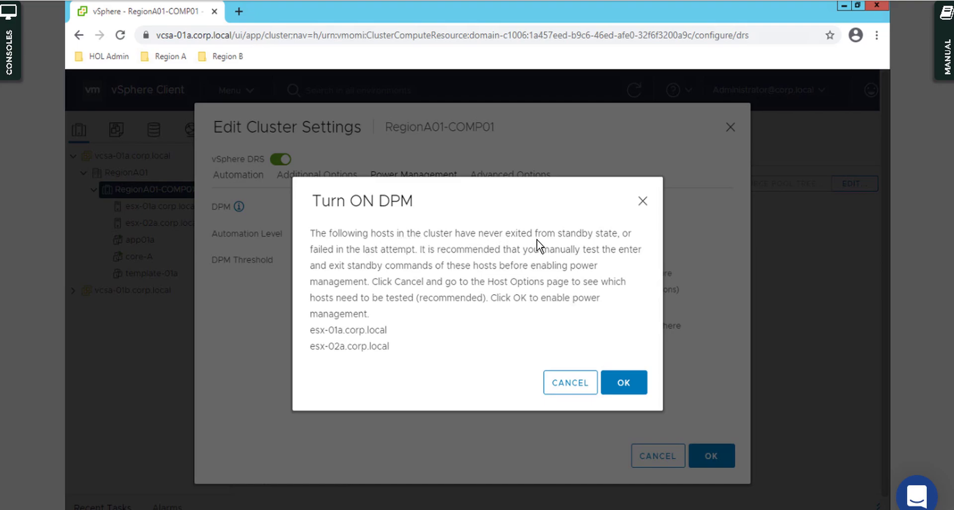
pyautogui.moveTo(603, 251)
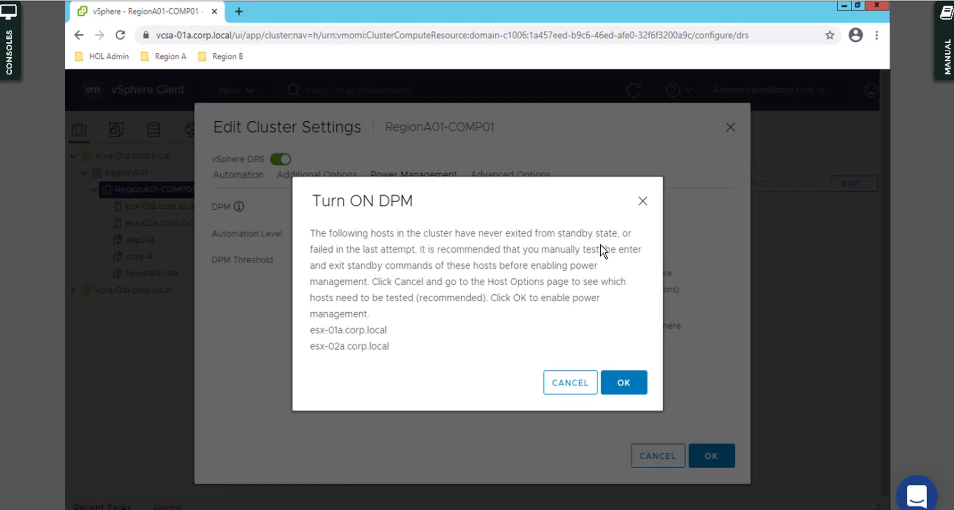
pyautogui.moveTo(419, 262)
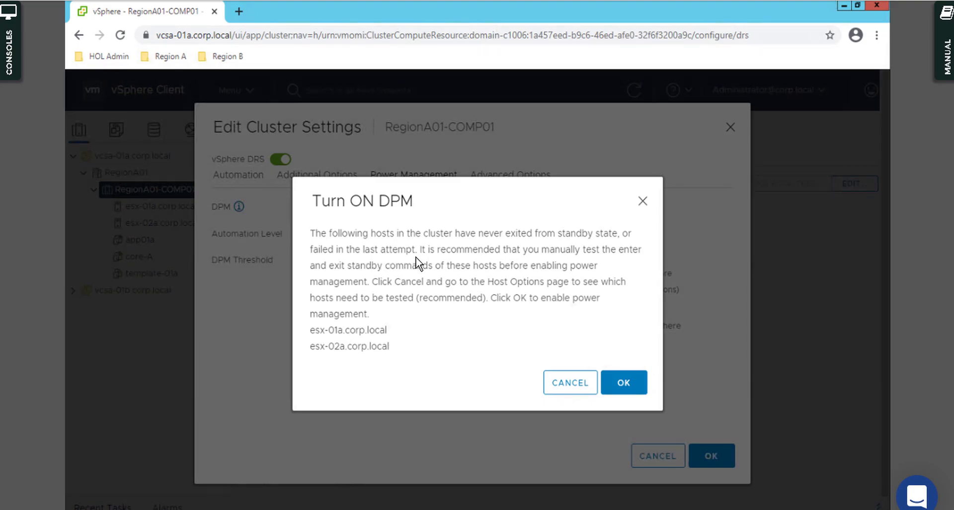
pyautogui.moveTo(593, 264)
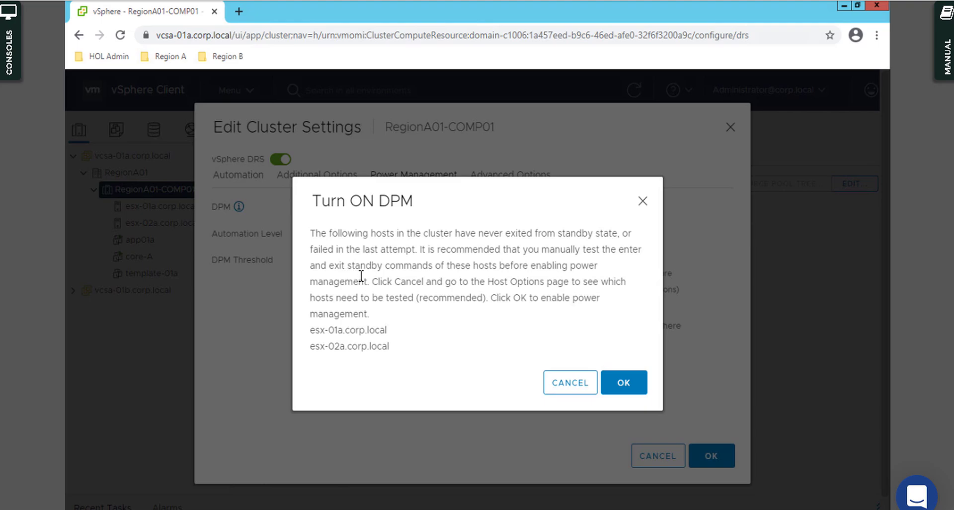
pyautogui.moveTo(473, 280)
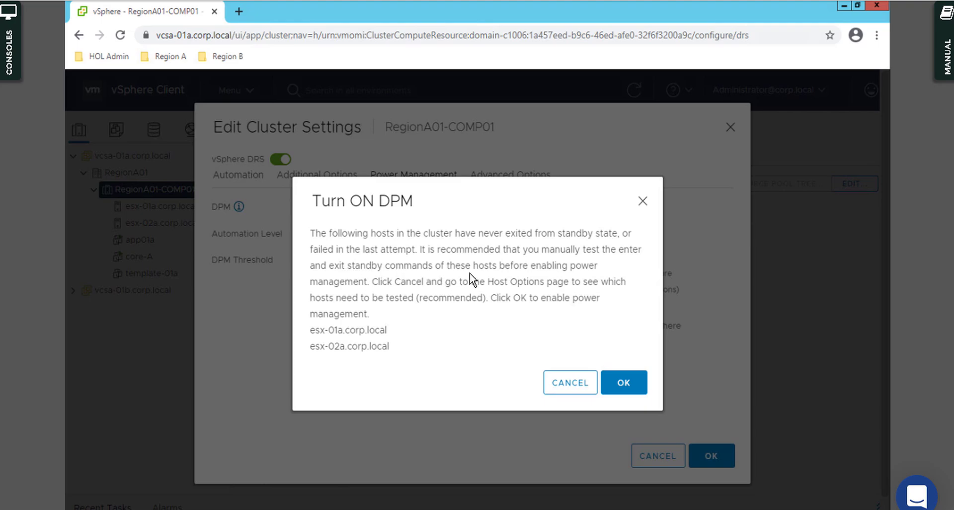
pyautogui.moveTo(427, 285)
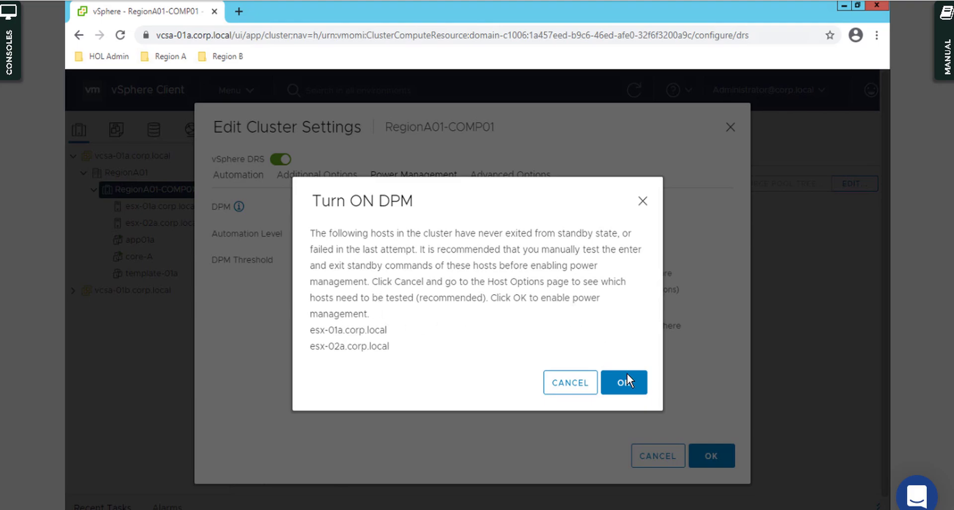
pyautogui.click(623, 382)
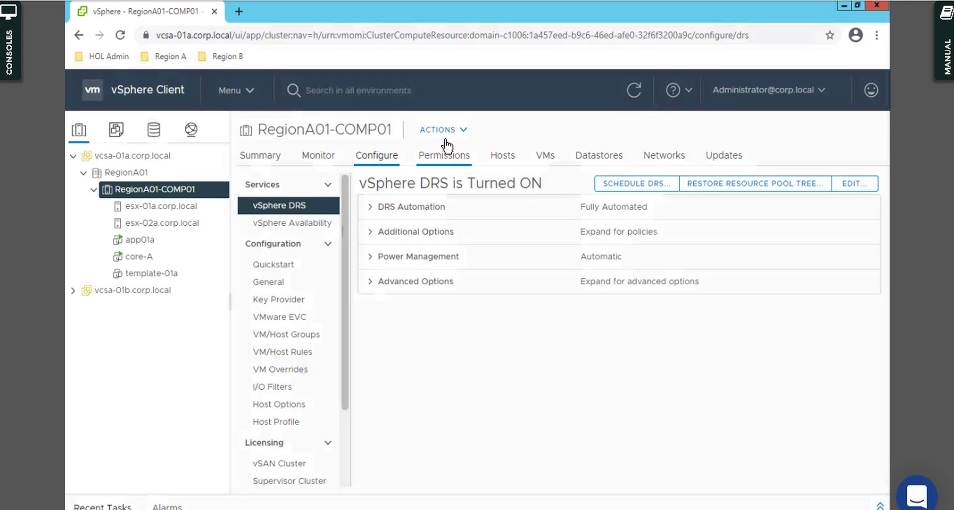
# Show the RegionA01-COMP01 Actions menu with its Alarms submenu.
pyautogui.click(441, 129)
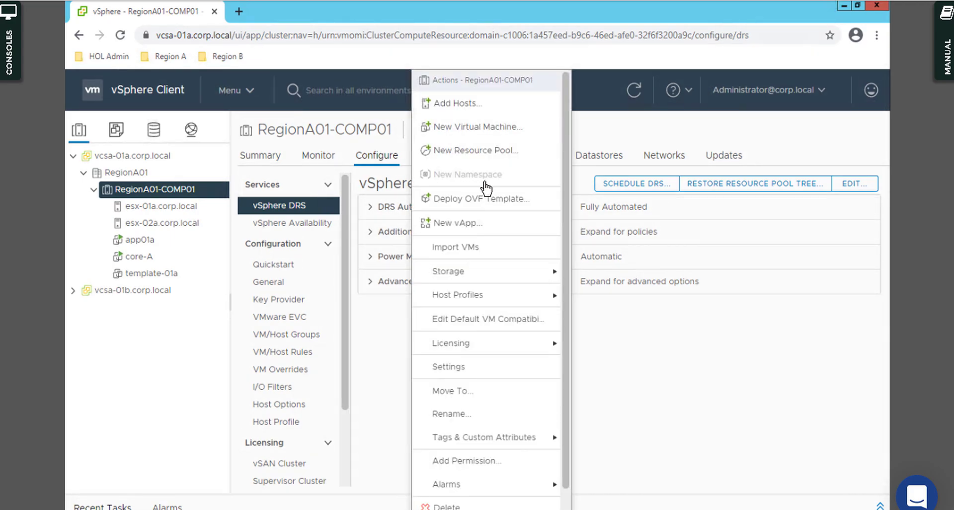
pyautogui.moveTo(565, 481)
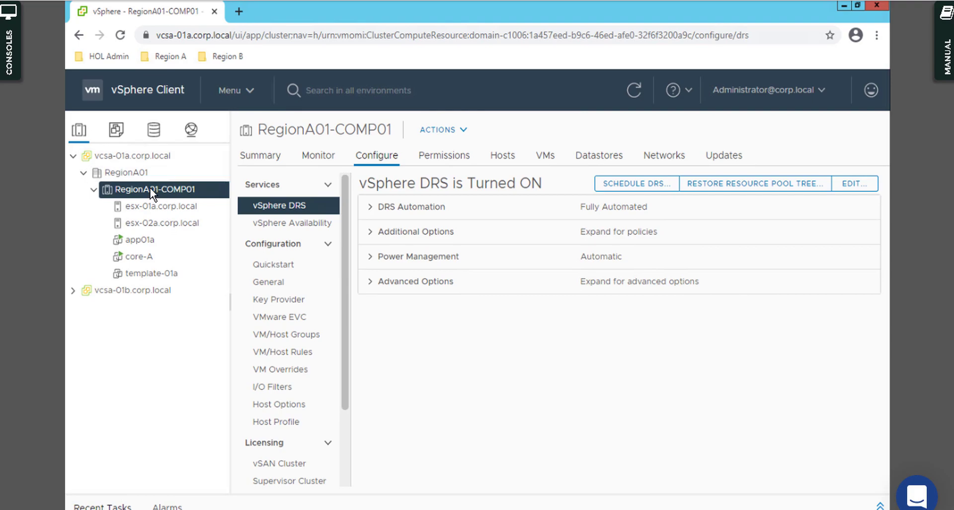
pyautogui.moveTo(435, 131)
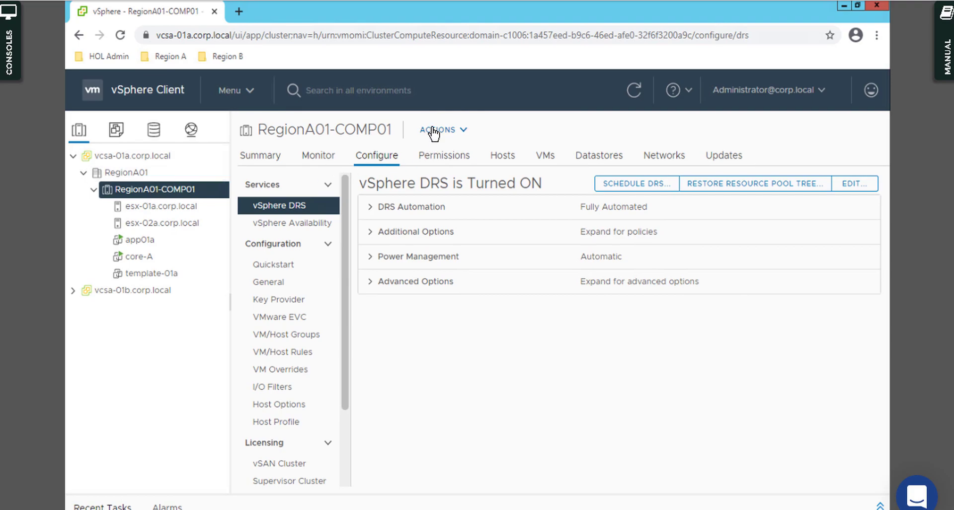
pyautogui.click(440, 129)
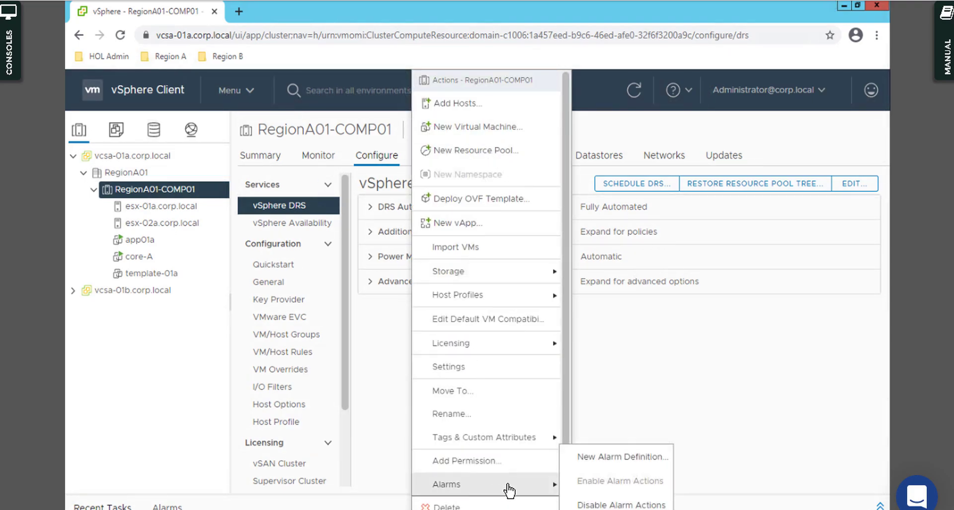
# Start a New Alarm Definition named Standby_Exit, keeping target type Clusters.
pyautogui.click(622, 456)
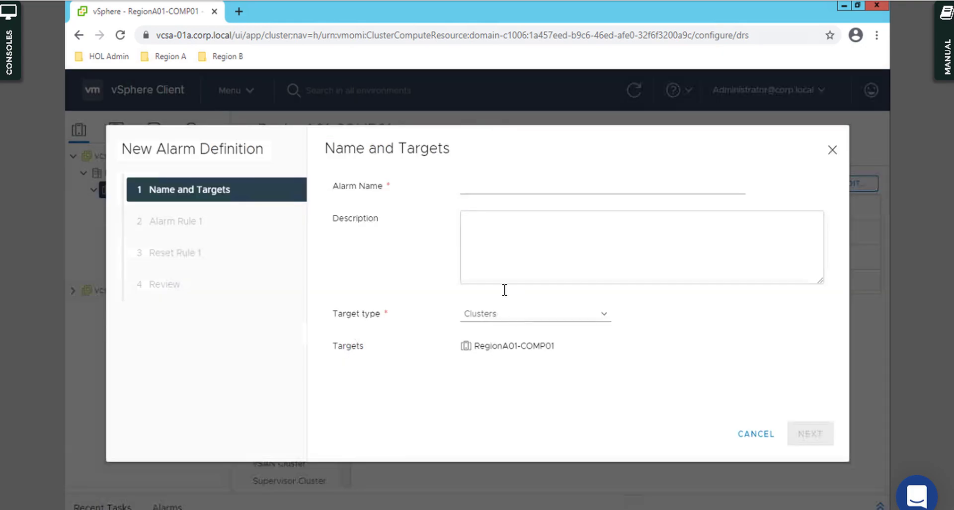
pyautogui.click(601, 186)
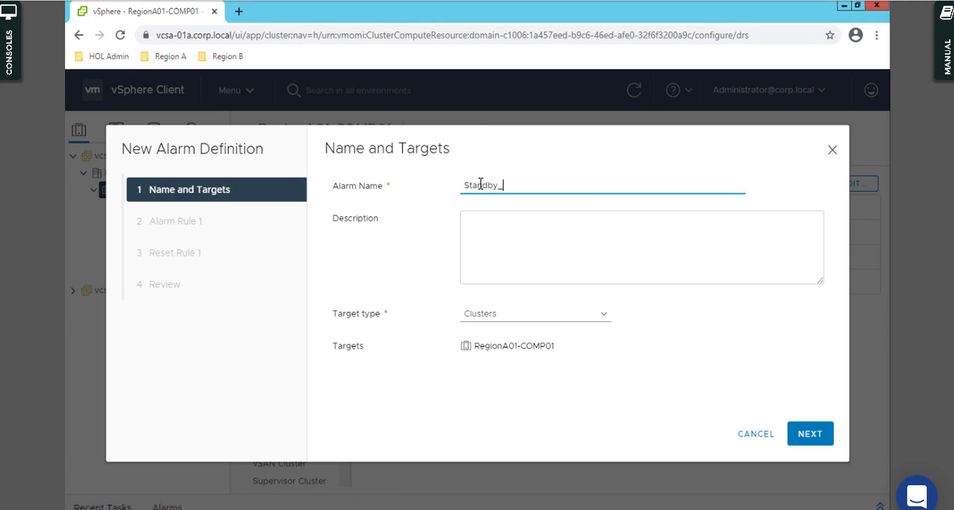
pyautogui.write('Exit')
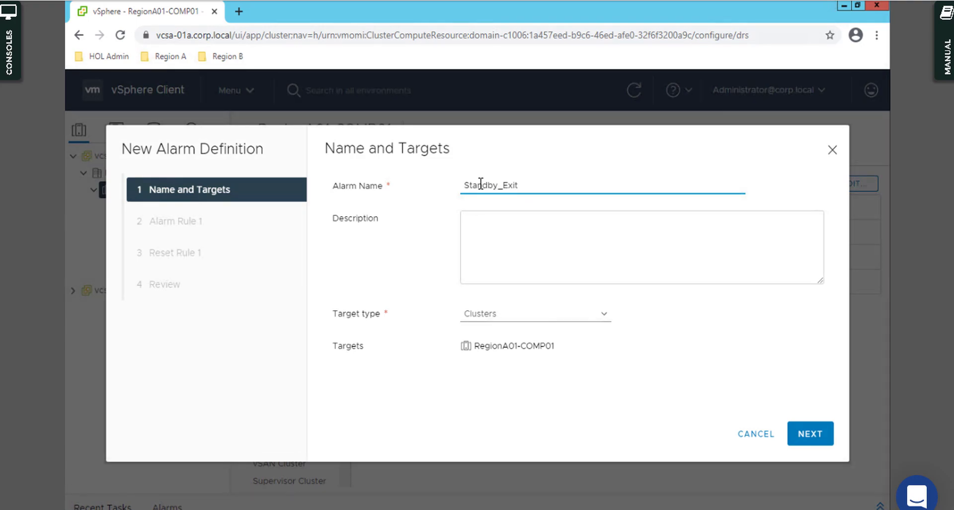
pyautogui.click(534, 313)
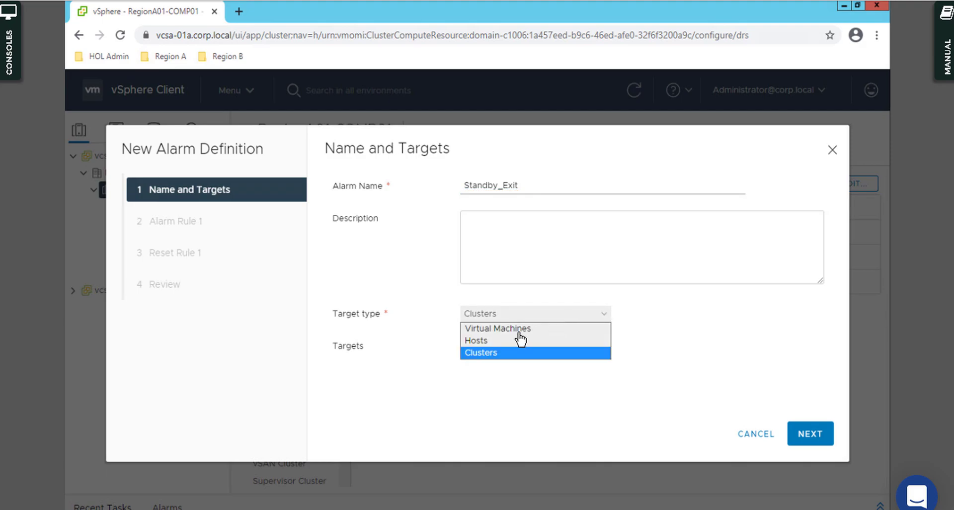
pyautogui.moveTo(491, 341)
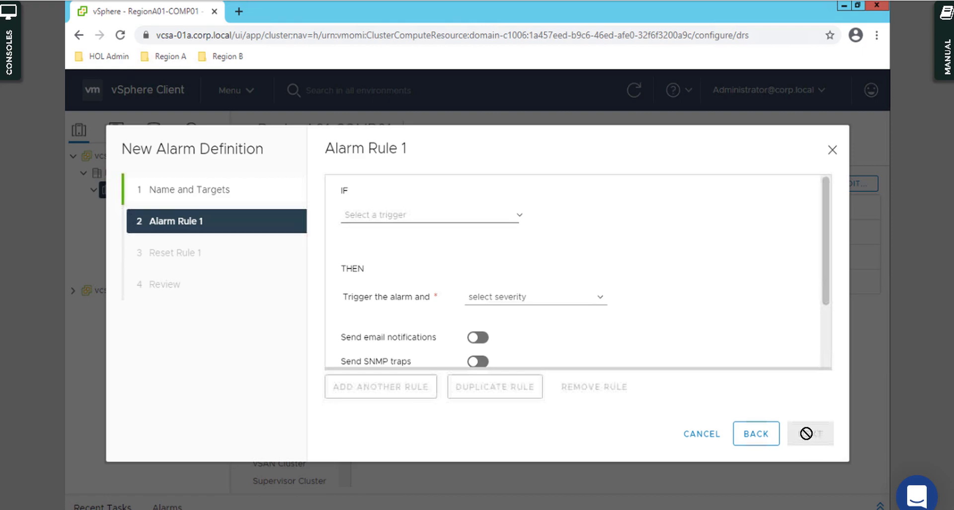
# Search the IF event list for 'standby' and choose 'Cannot exit standby mode' as the trigger.
pyautogui.click(429, 214)
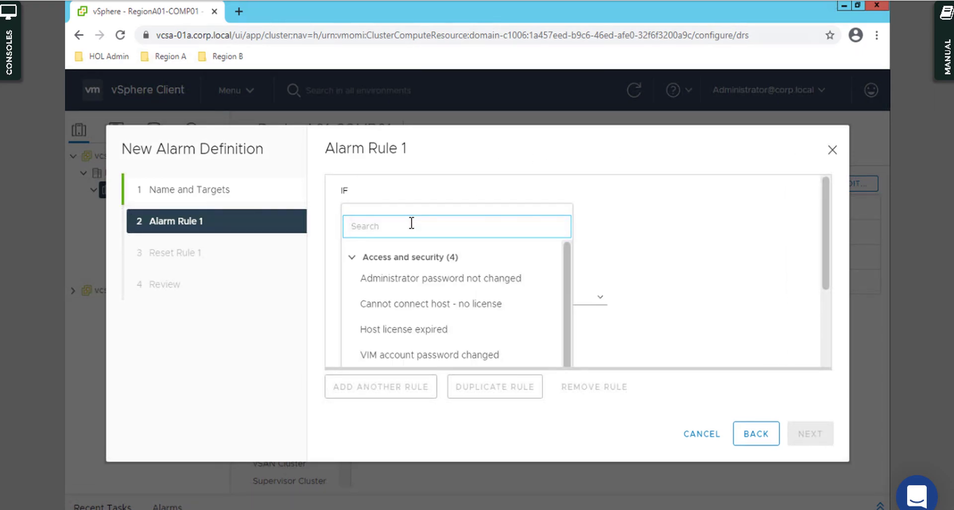
pyautogui.write('st')
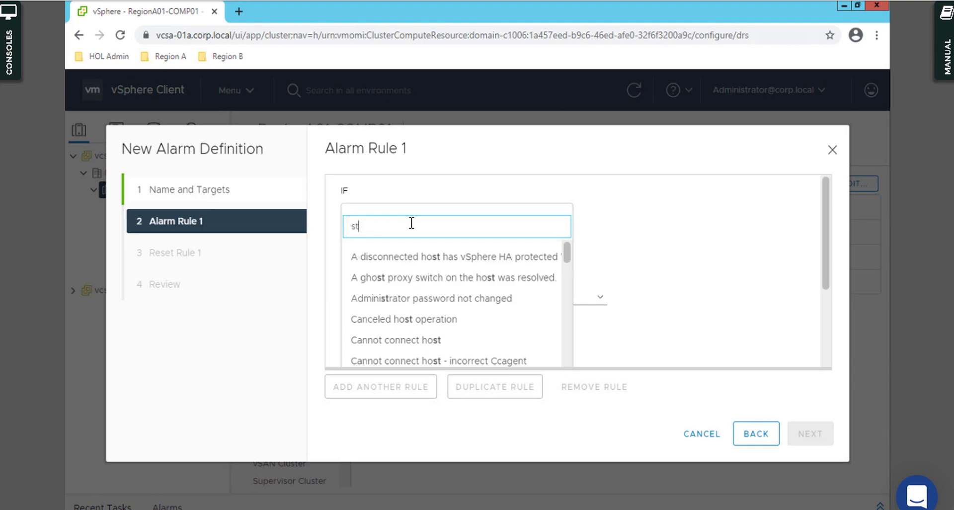
pyautogui.press('Backspace')
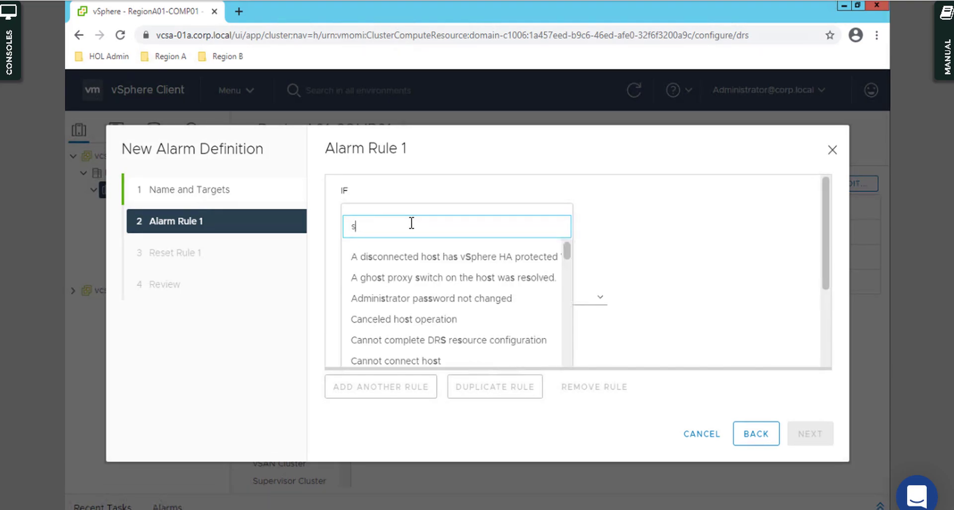
pyautogui.write('tandby')
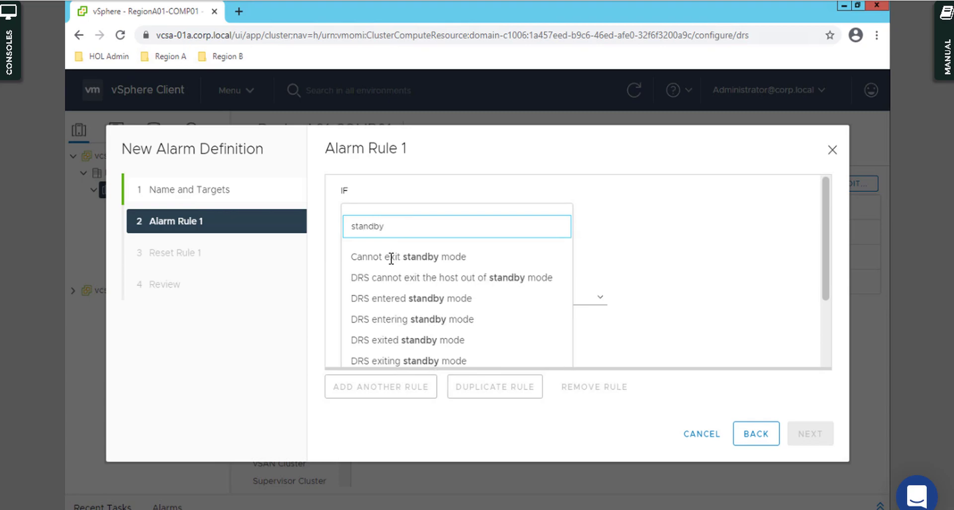
pyautogui.moveTo(441, 257)
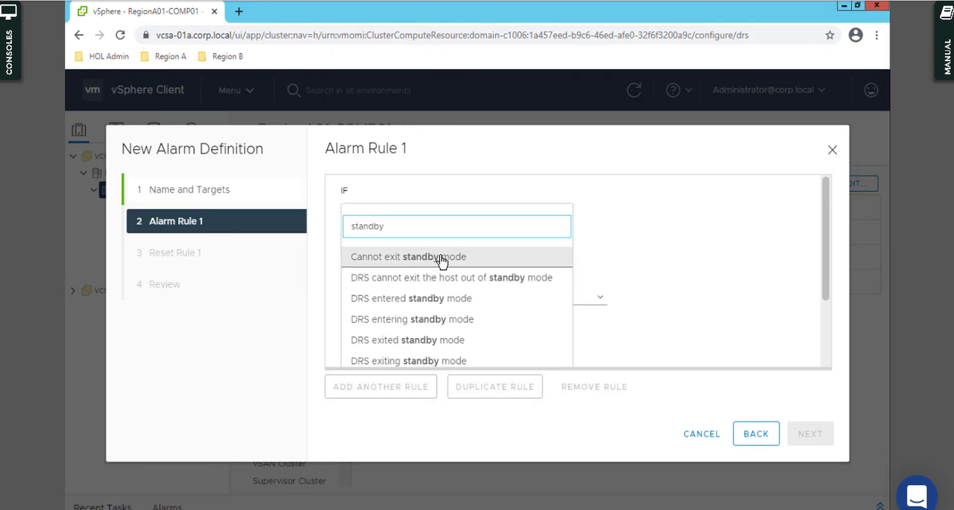
pyautogui.moveTo(390, 227)
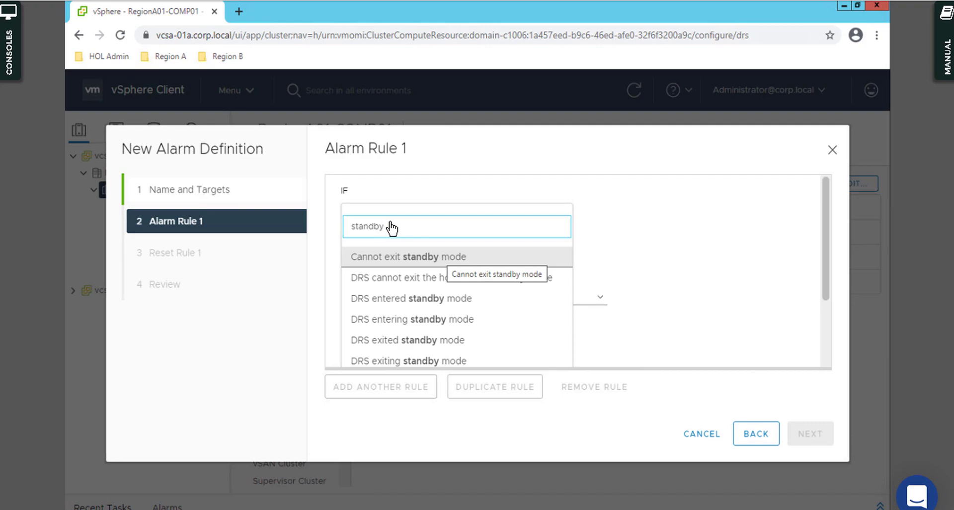
pyautogui.moveTo(379, 176)
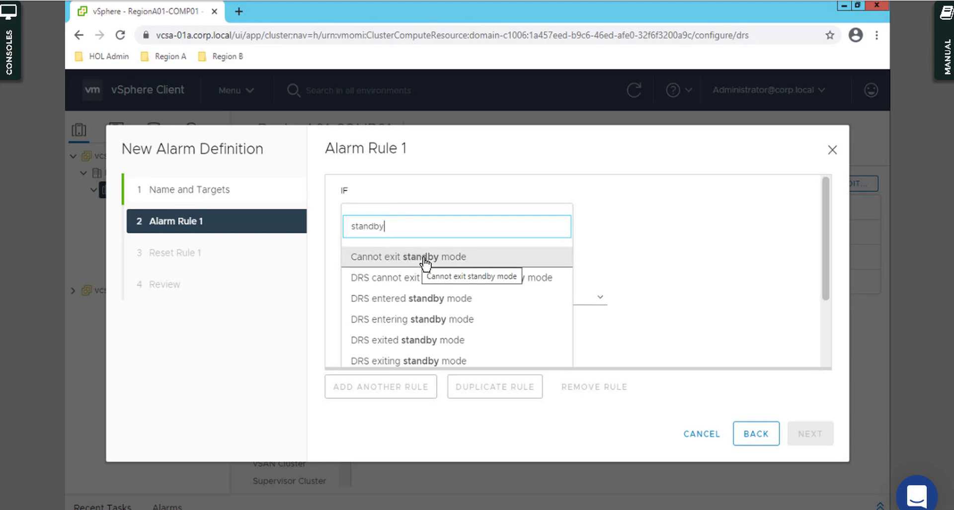
pyautogui.click(408, 256)
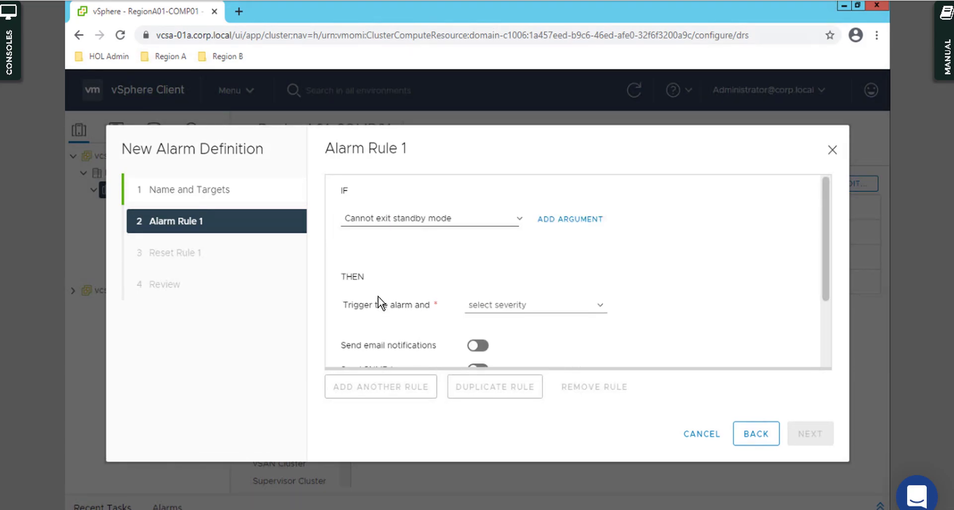
pyautogui.moveTo(515, 311)
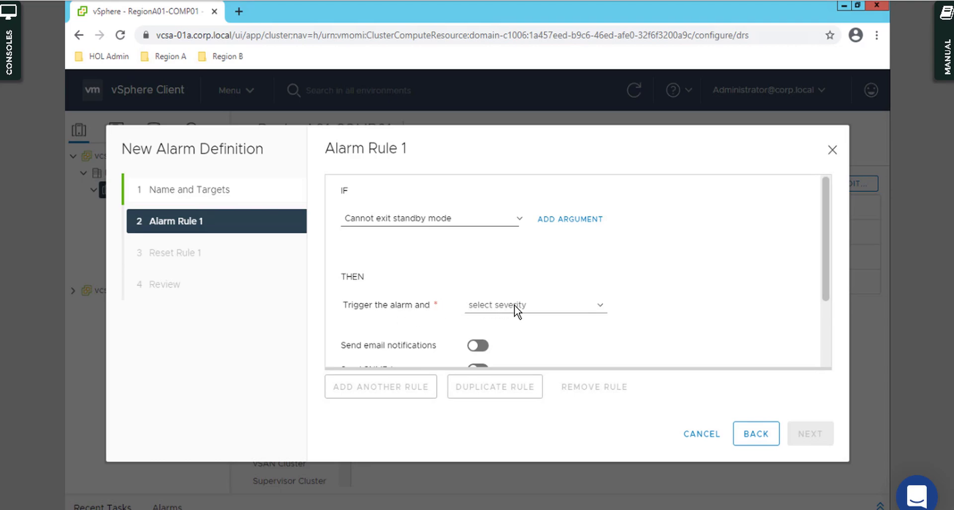
# Set the alarm to trigger and show as Critical.
pyautogui.click(535, 305)
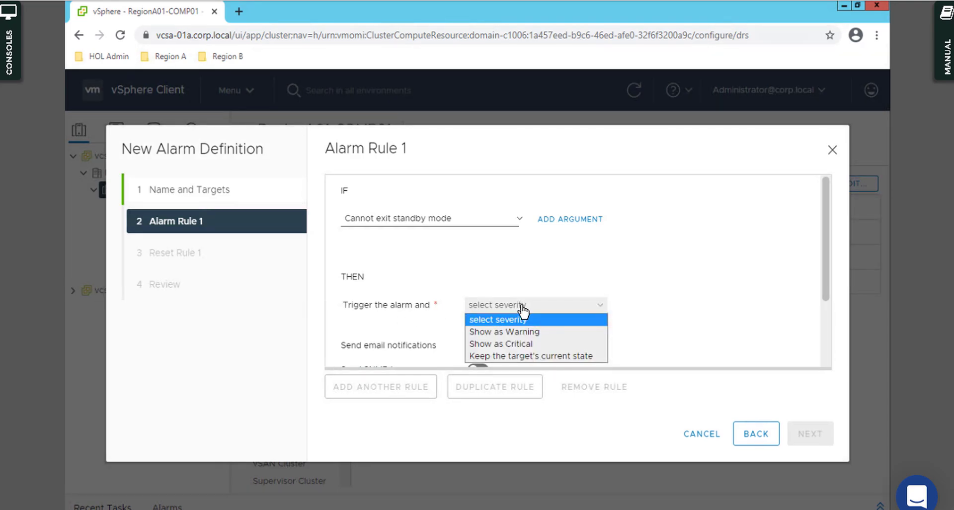
pyautogui.moveTo(541, 335)
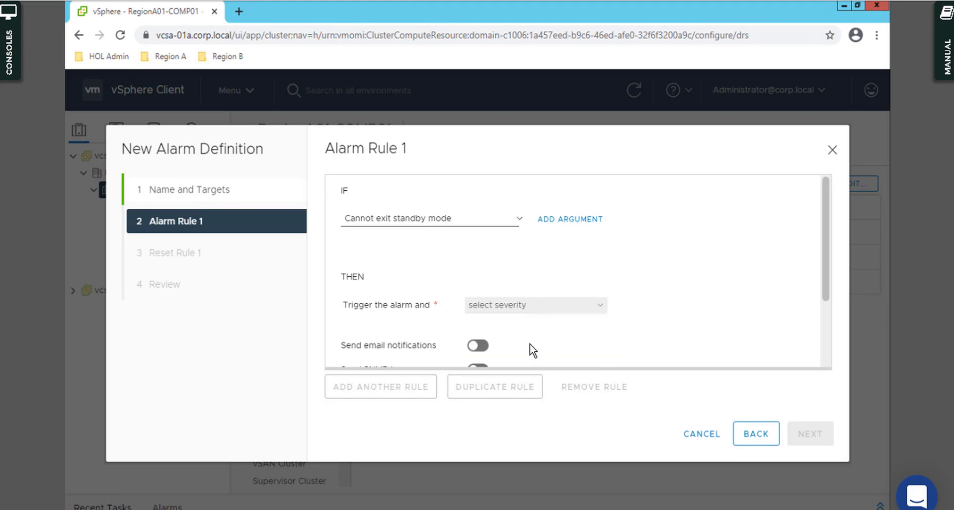
pyautogui.click(535, 304)
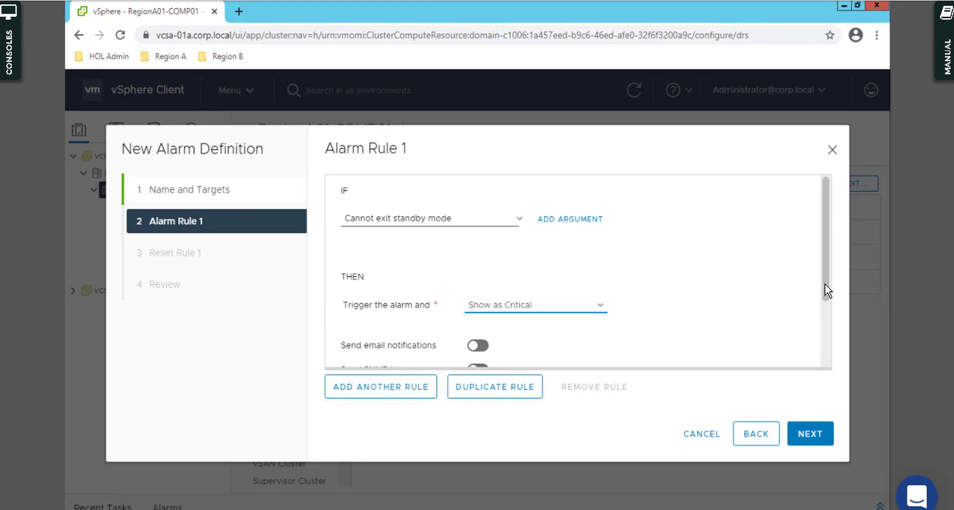
pyautogui.scroll(-3)
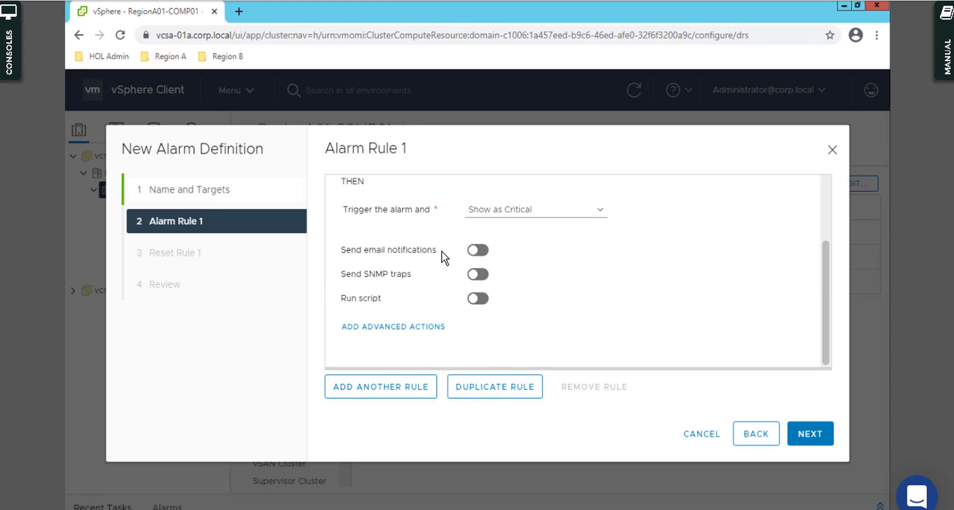
pyautogui.click(478, 249)
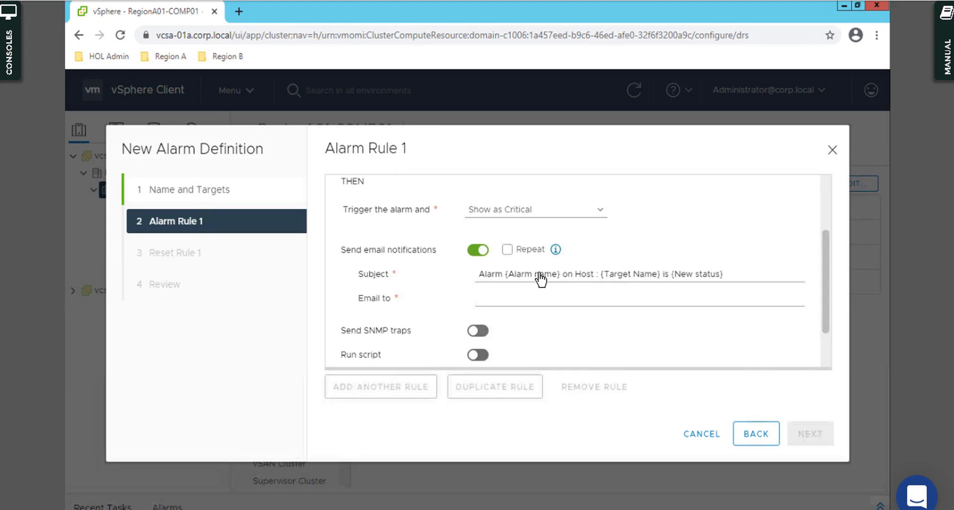
pyautogui.click(608, 298)
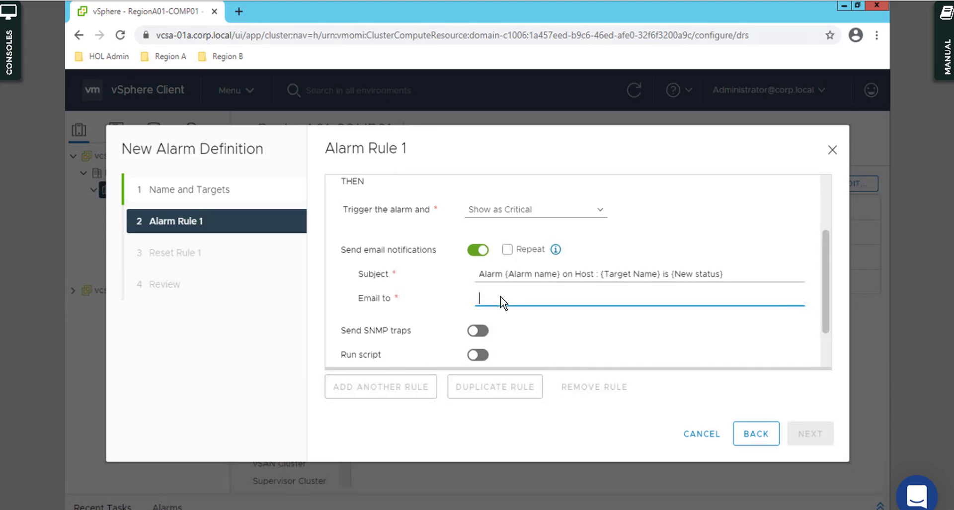
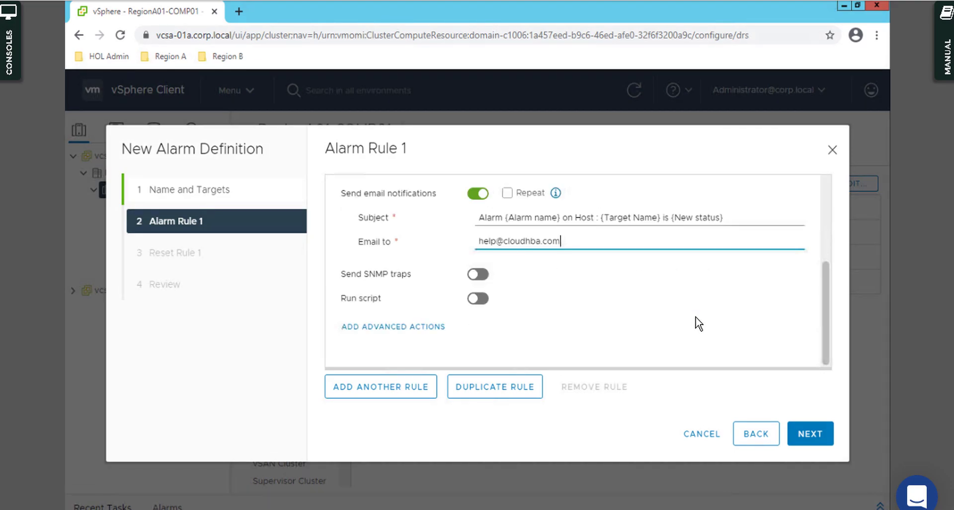
pyautogui.click(809, 433)
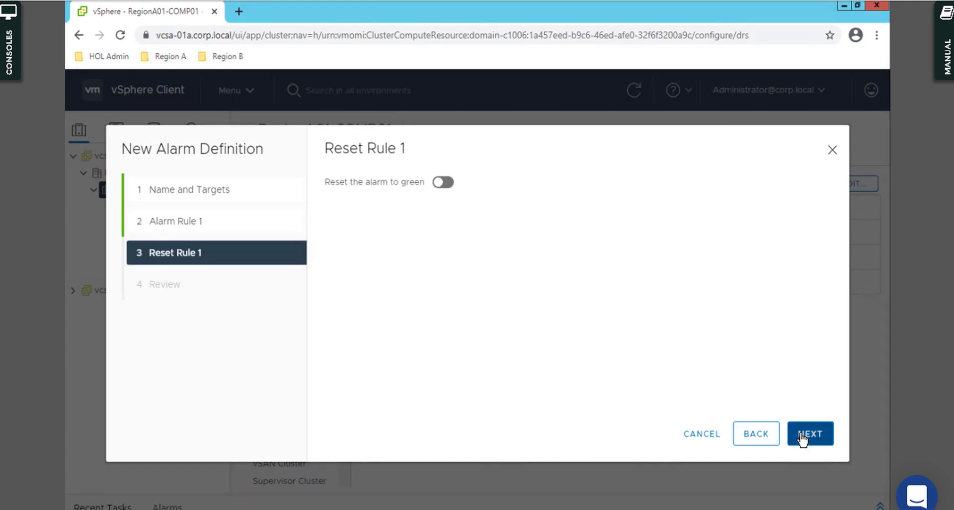
# Review the Standby_Exit summary with Critical severity and create the alarm.
pyautogui.click(810, 433)
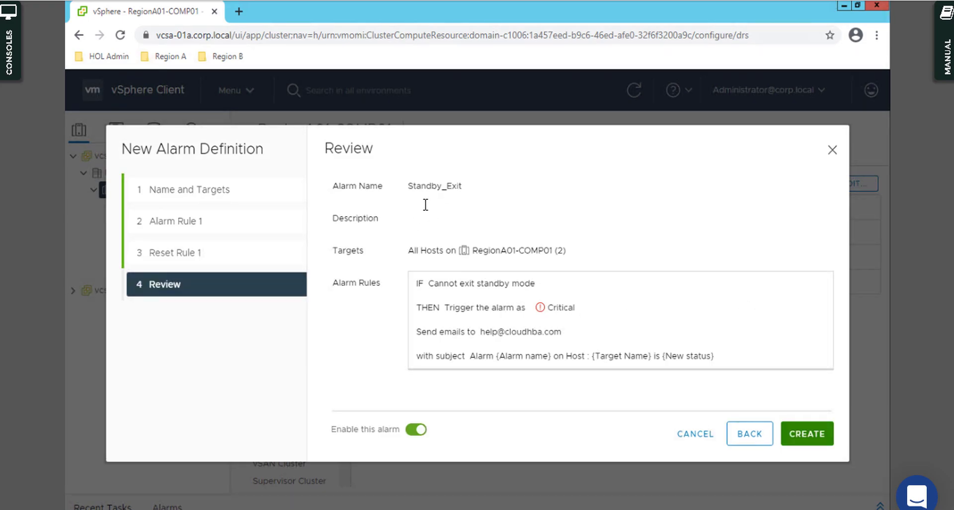
pyautogui.moveTo(418, 199)
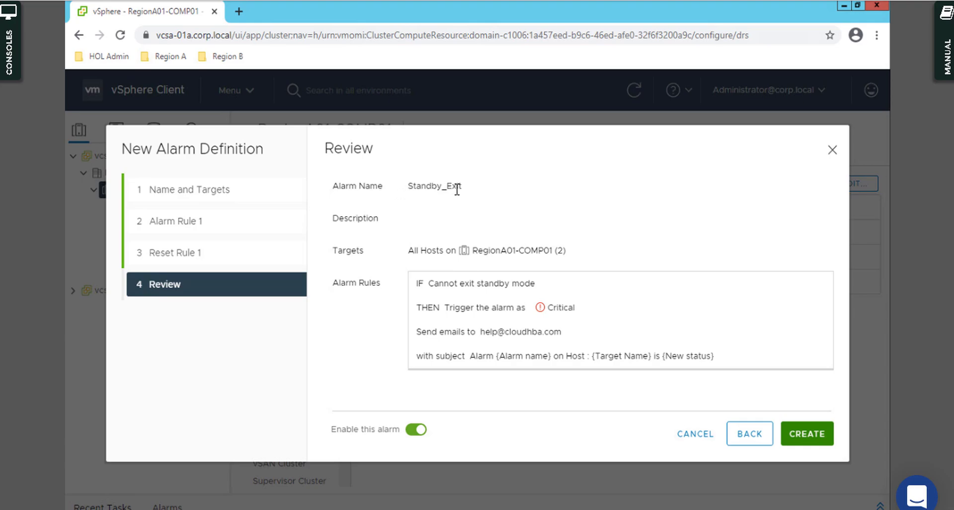
pyautogui.moveTo(560, 254)
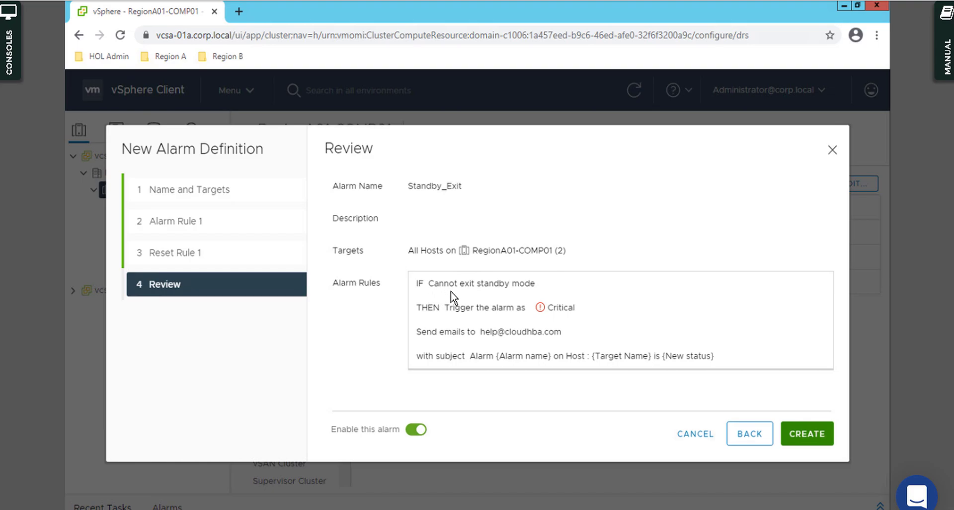
pyautogui.moveTo(538, 300)
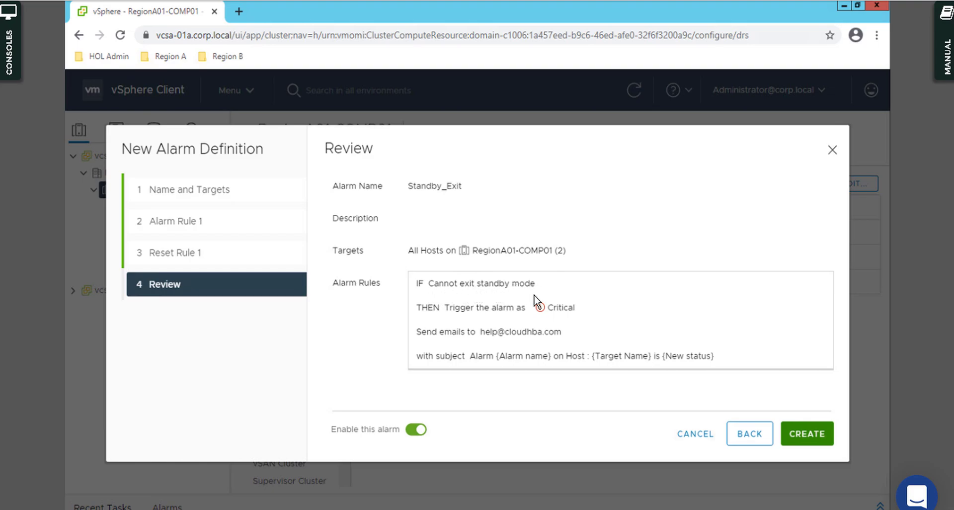
pyautogui.moveTo(554, 312)
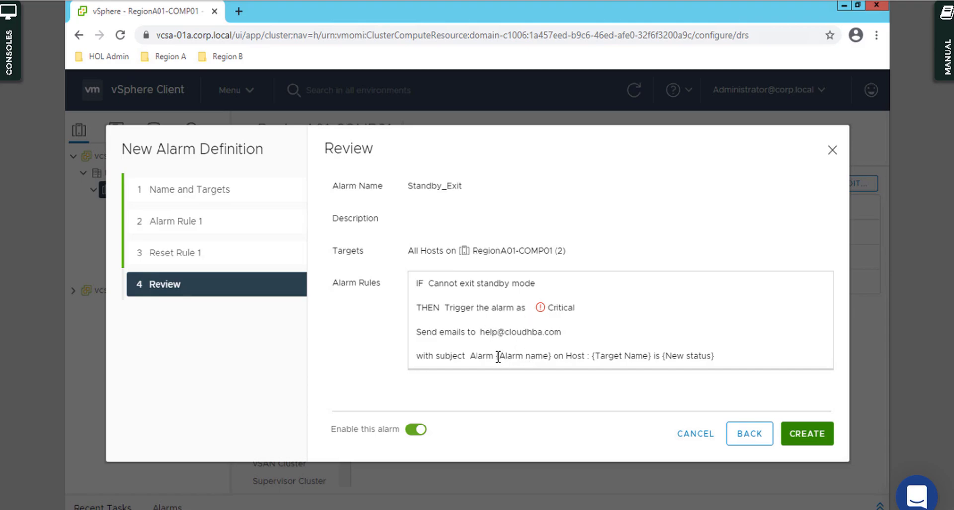
pyautogui.moveTo(557, 319)
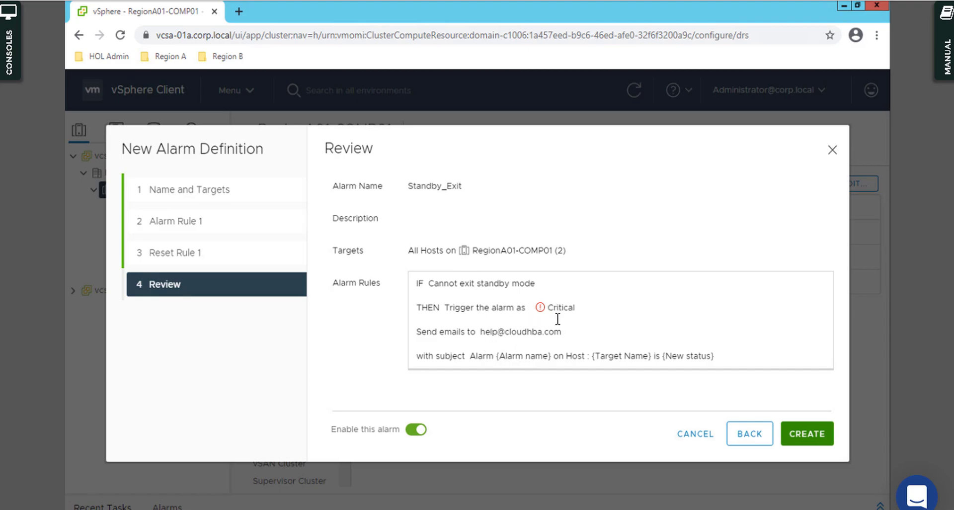
pyautogui.doubleClick(559, 307)
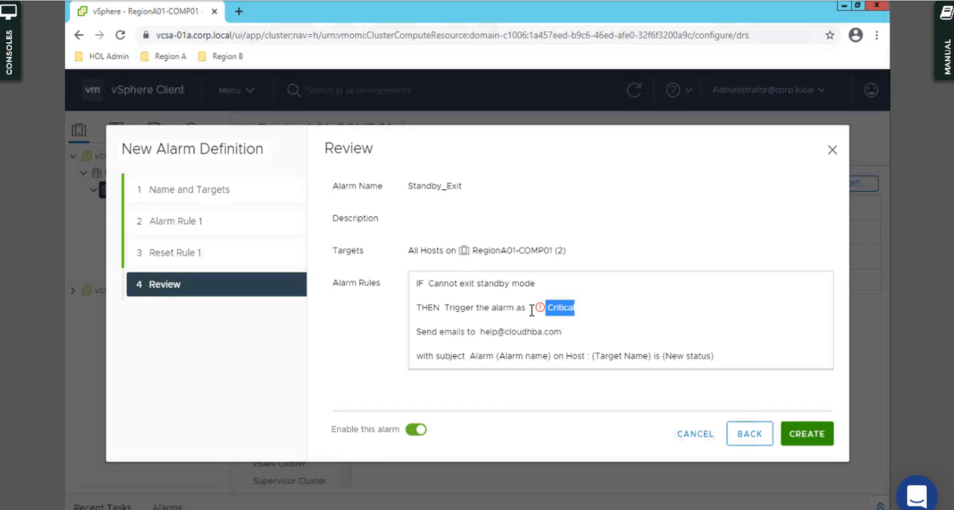
pyautogui.click(806, 433)
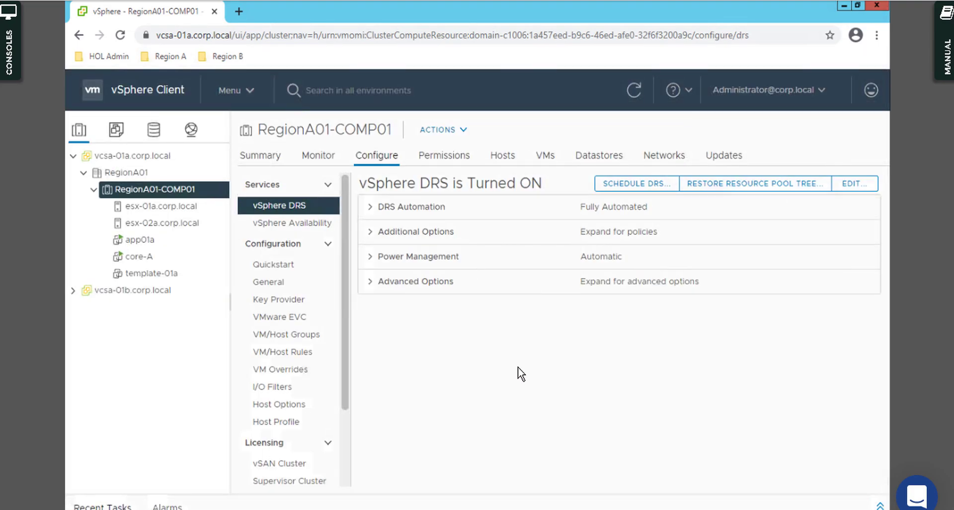
pyautogui.moveTo(514, 369)
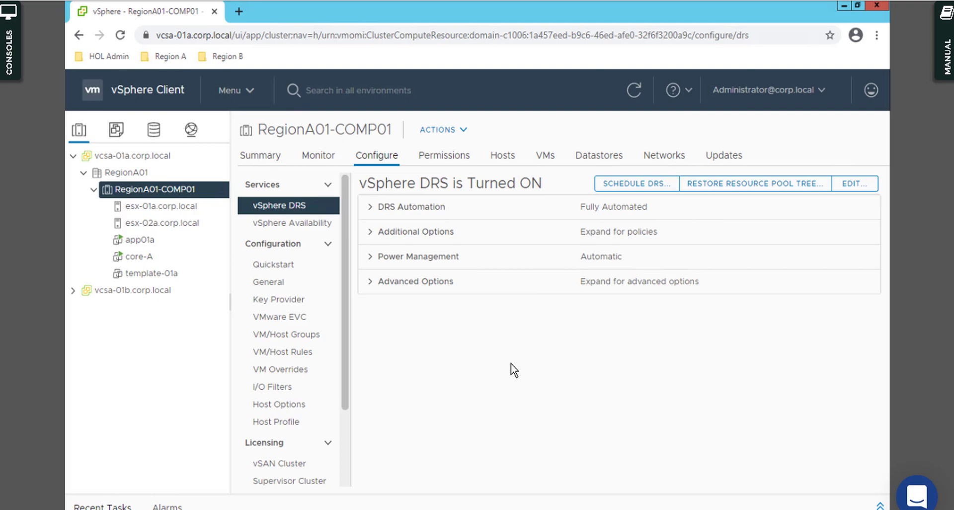